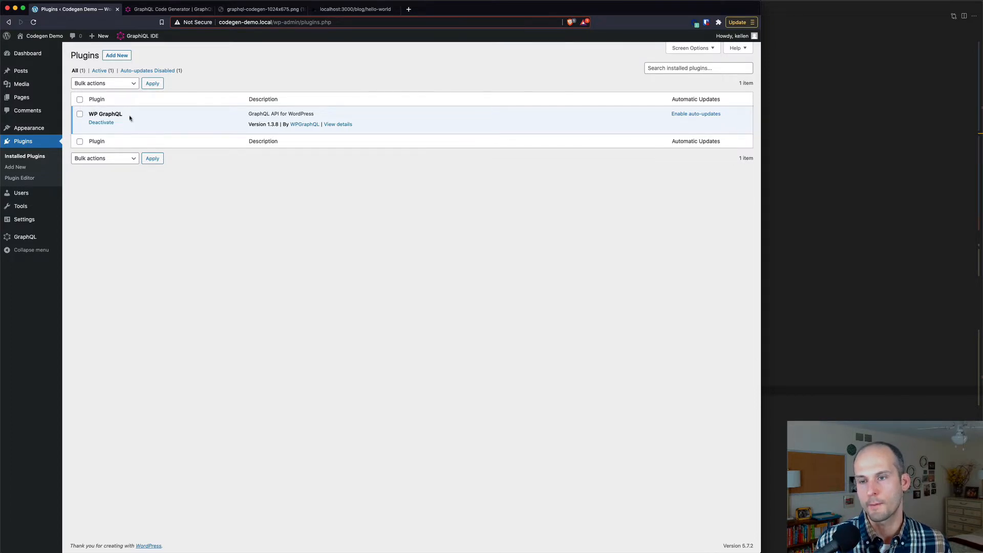
mouse_move(25, 237)
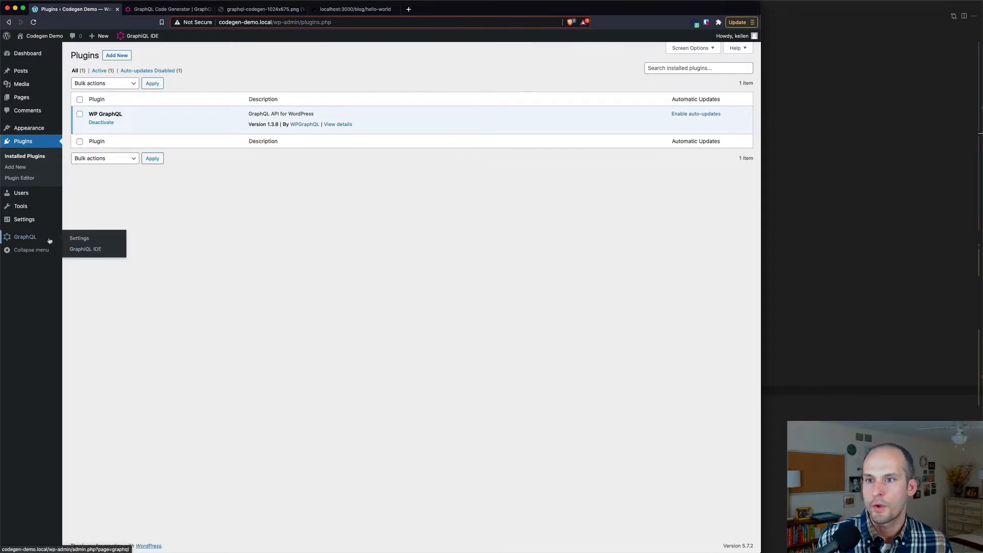
Open the GraphiQL IDE and execute the getPost query for the hello-world post
click(85, 249)
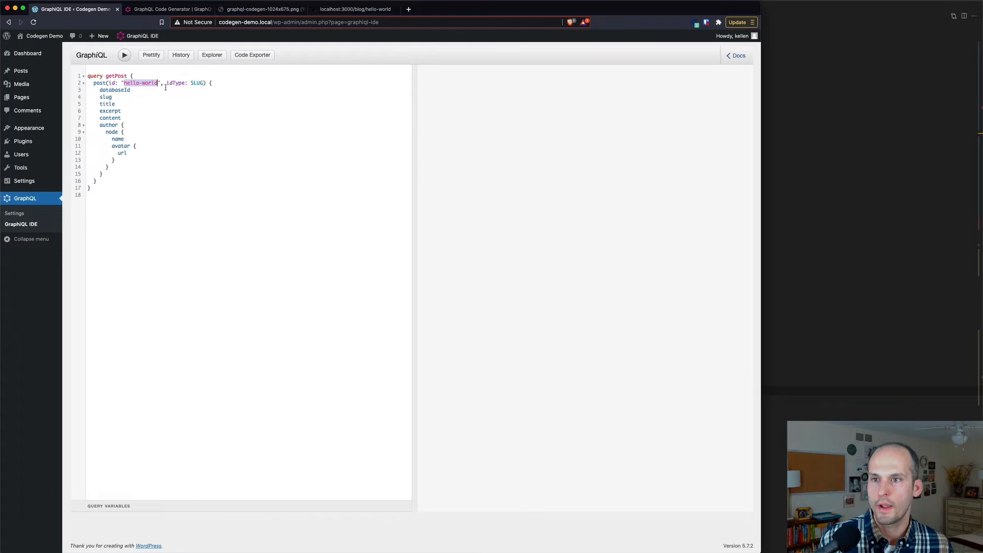
mouse_move(121, 160)
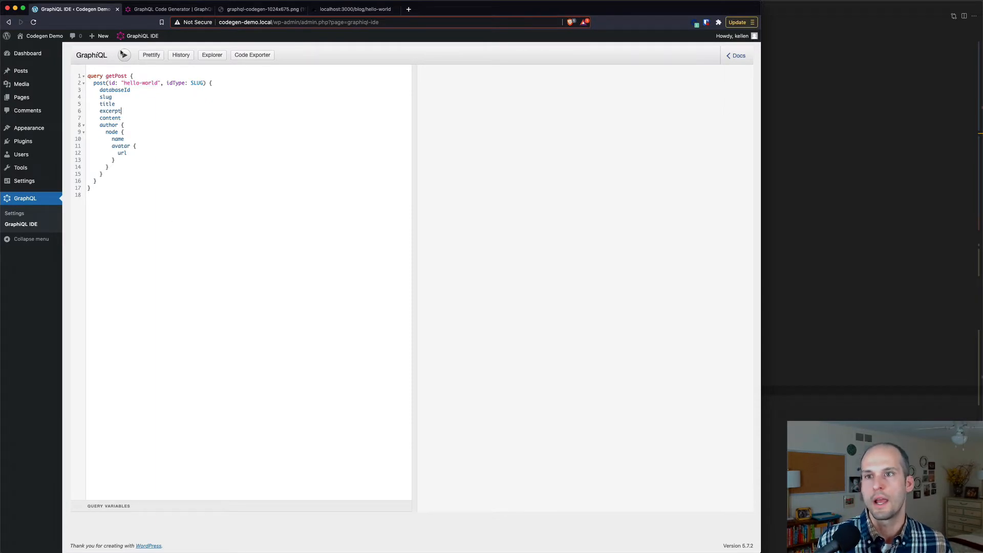
click(123, 55)
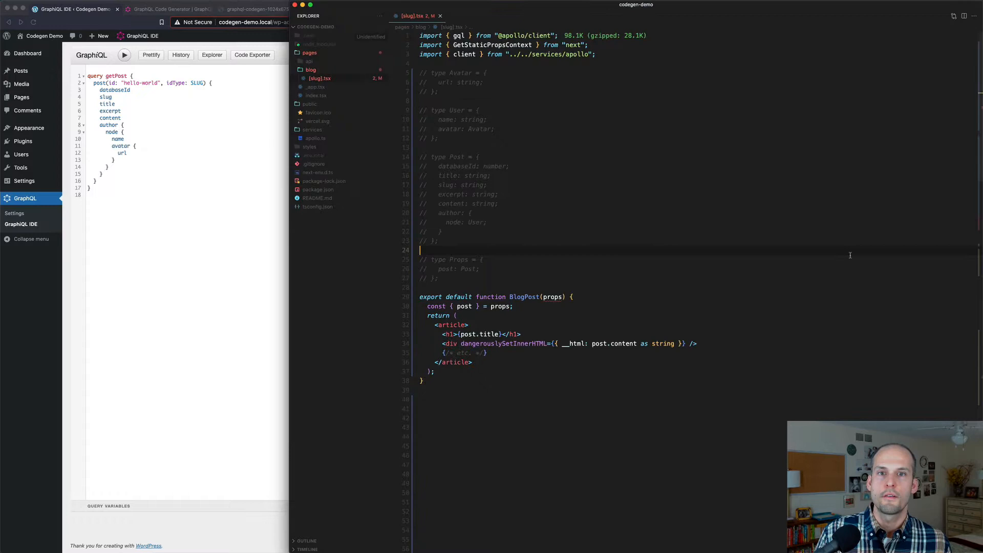
mouse_move(558, 101)
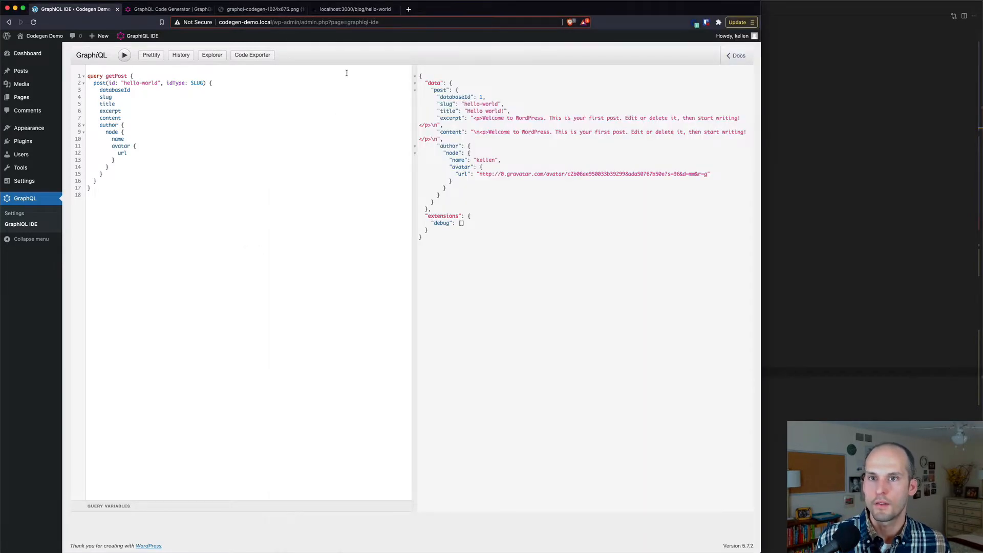
Switch to the localhost:3000/blog/hello-world tab to view the rendered post
click(354, 9)
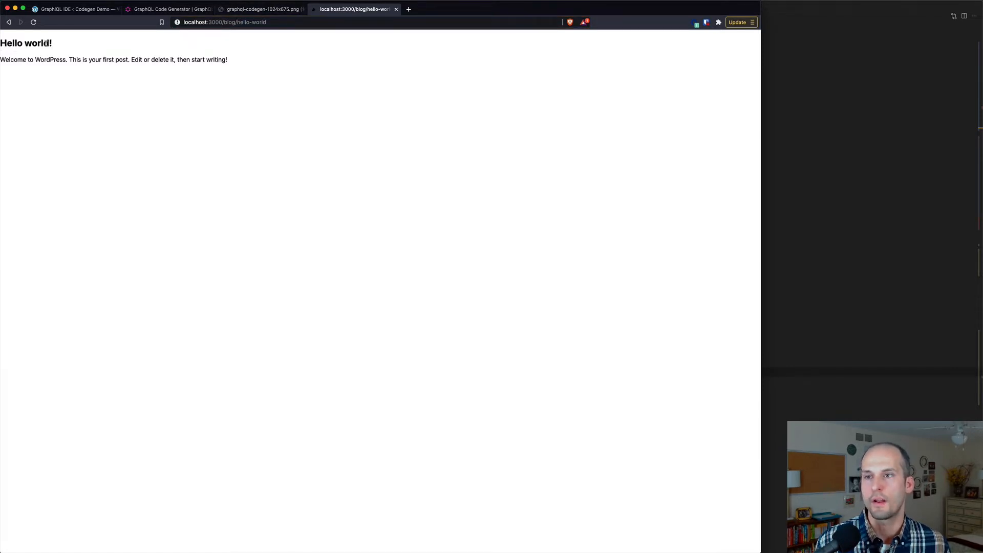
mouse_move(241, 61)
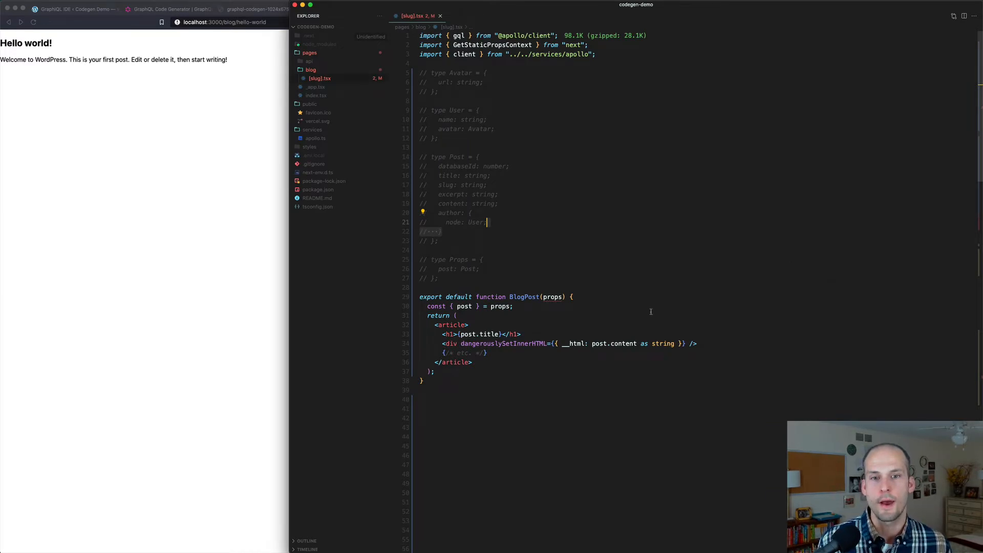
mouse_move(554, 296)
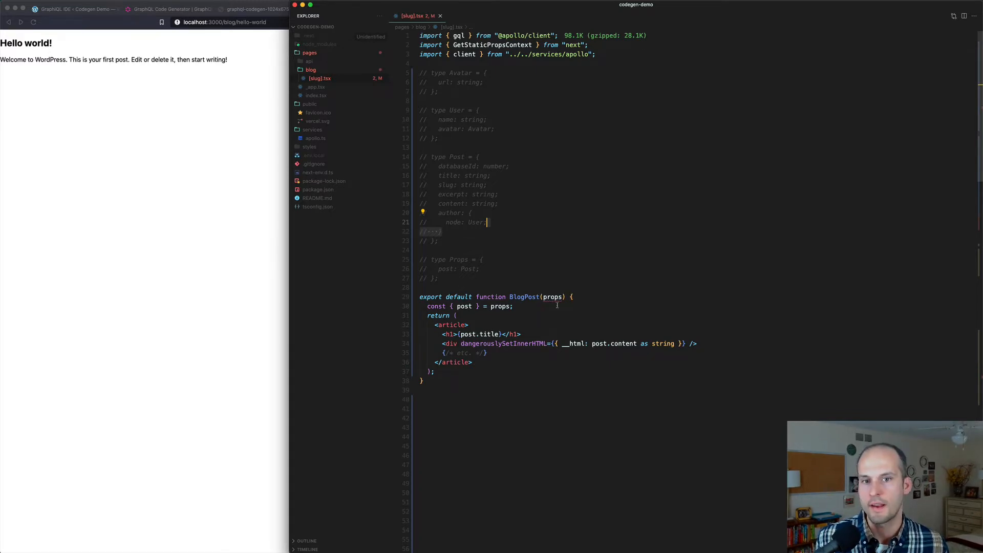
mouse_move(552, 297)
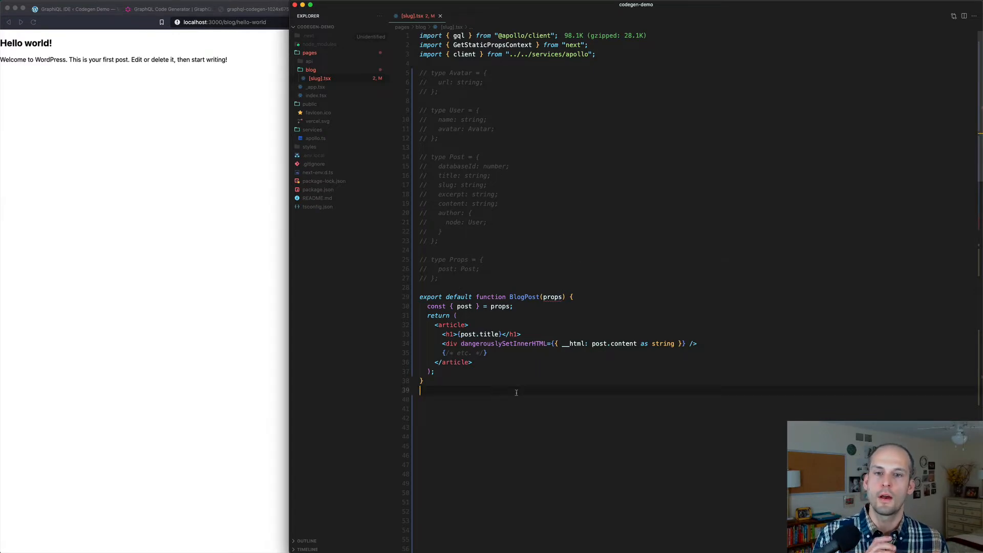
mouse_move(551, 297)
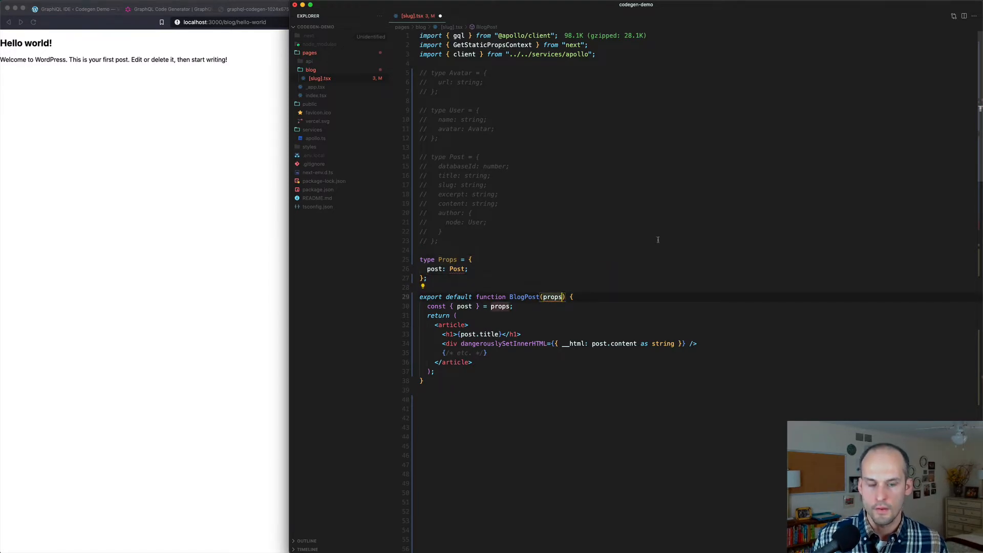
Add ': Props' to the BlogPost props parameter and uncomment the Post and User types
text(: Props)
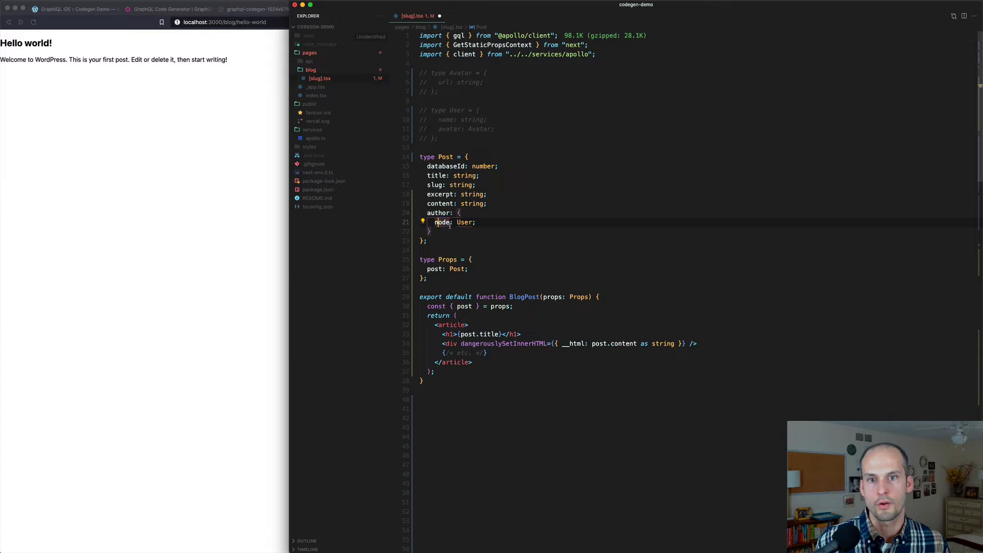
double_click(465, 223)
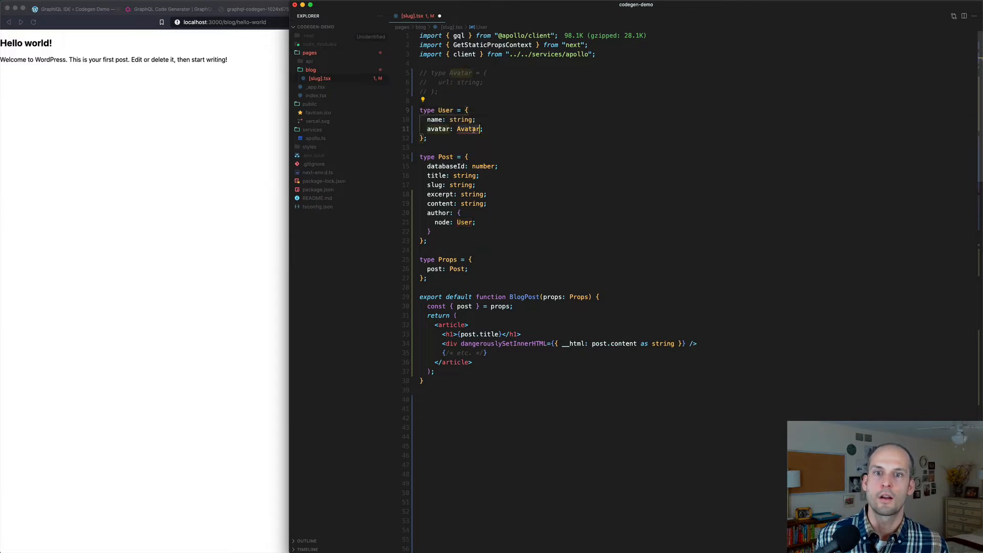
mouse_move(467, 128)
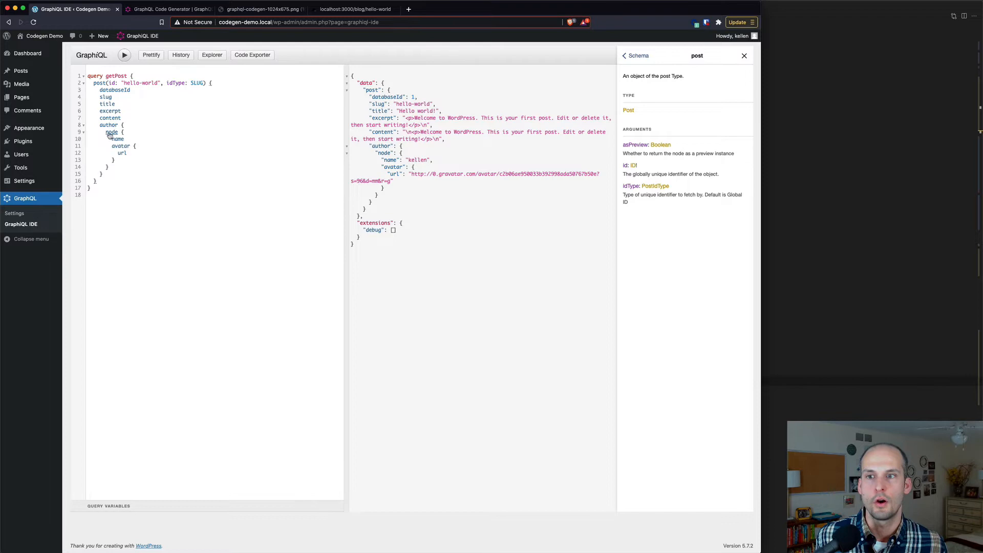
Trace the schema docs from the node field through User and avatar to Avatar's fields
click(111, 132)
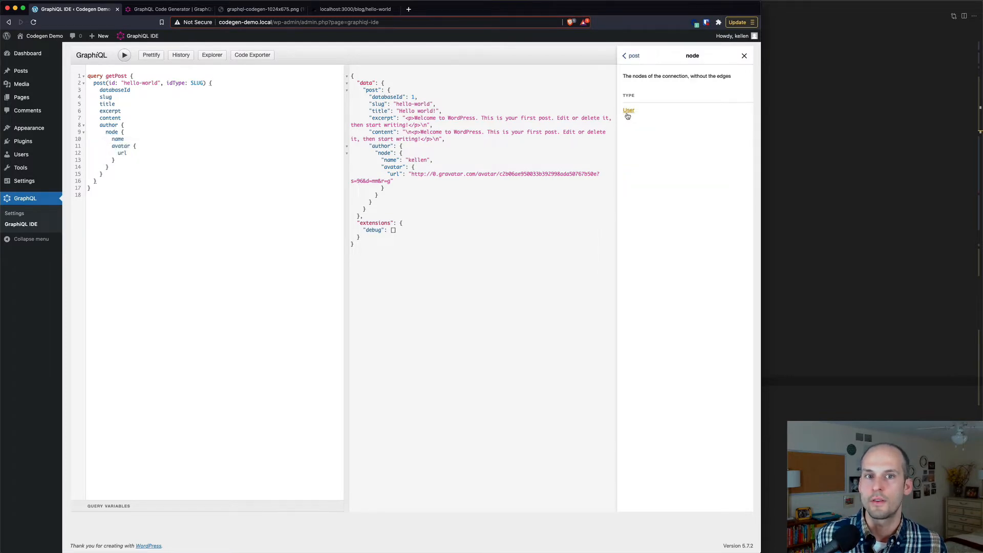
click(629, 111)
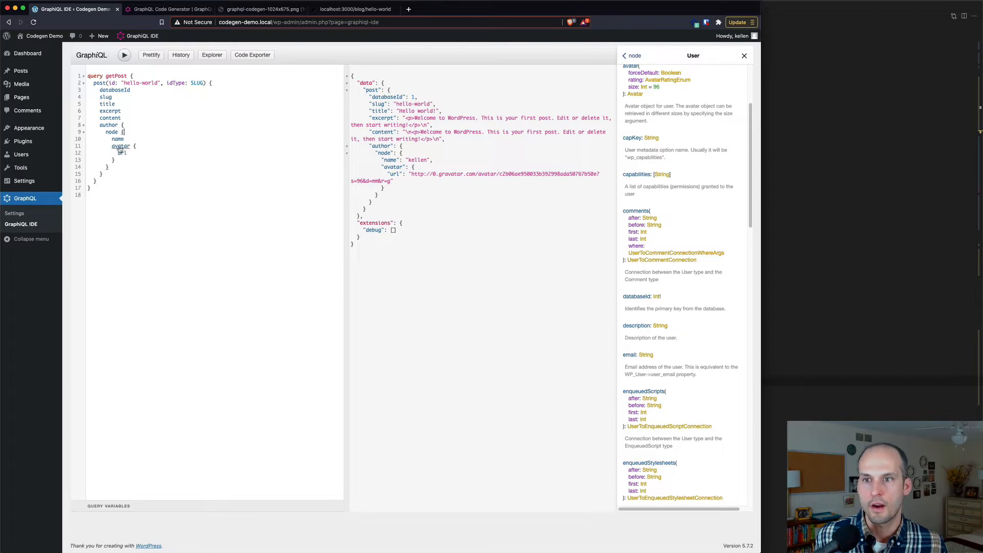
click(631, 66)
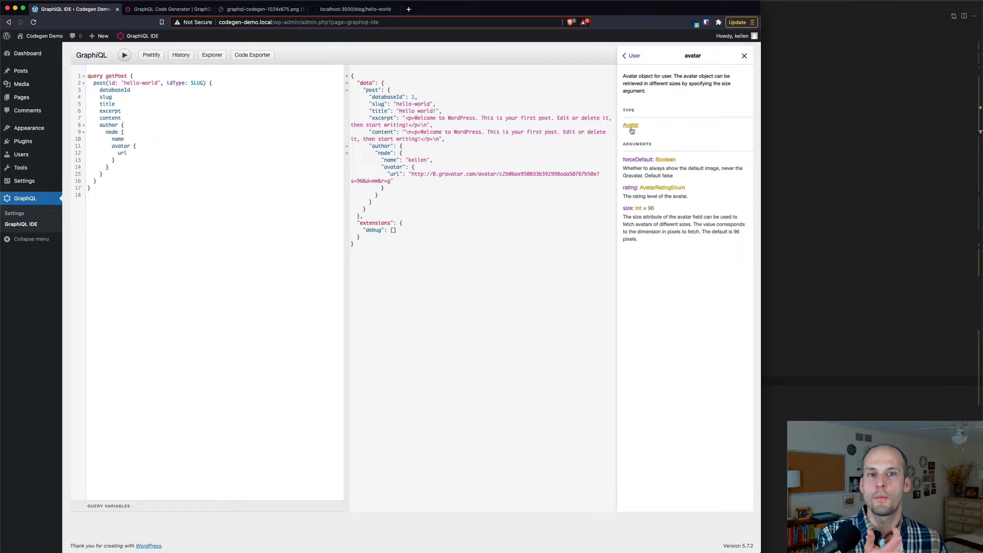
click(631, 125)
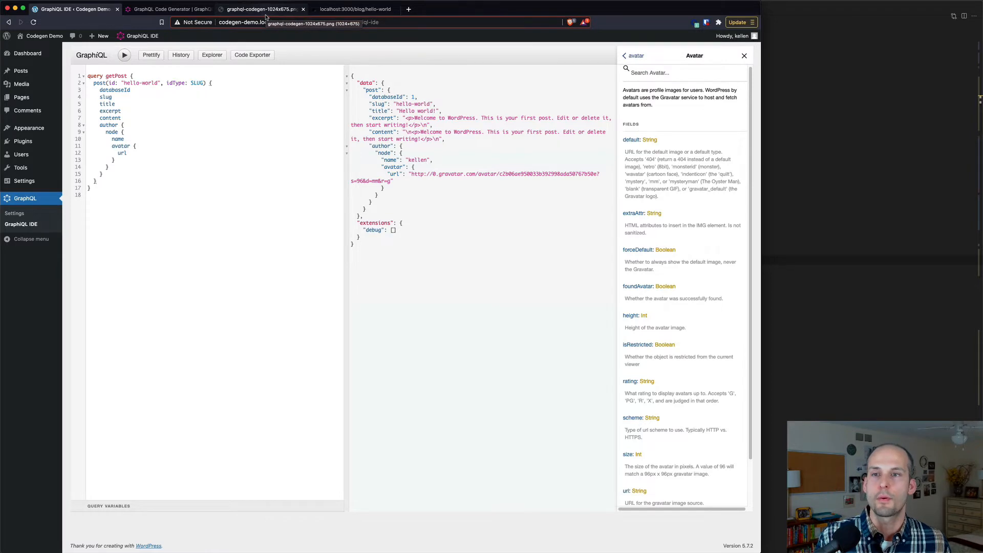
Show the GraphQL-to-TypeScript codegen diagram, then the GraphQL Code Generator homepage
click(260, 8)
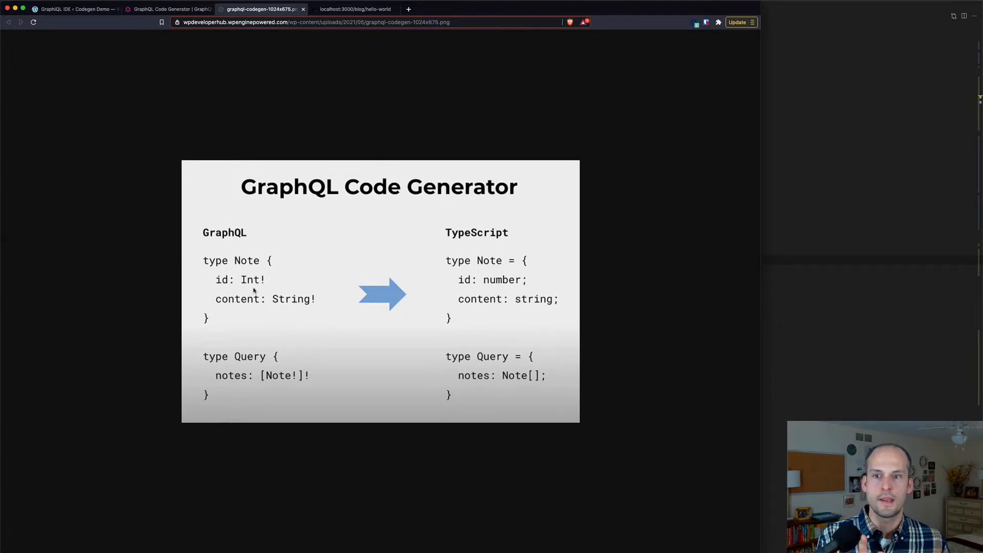
mouse_move(300, 307)
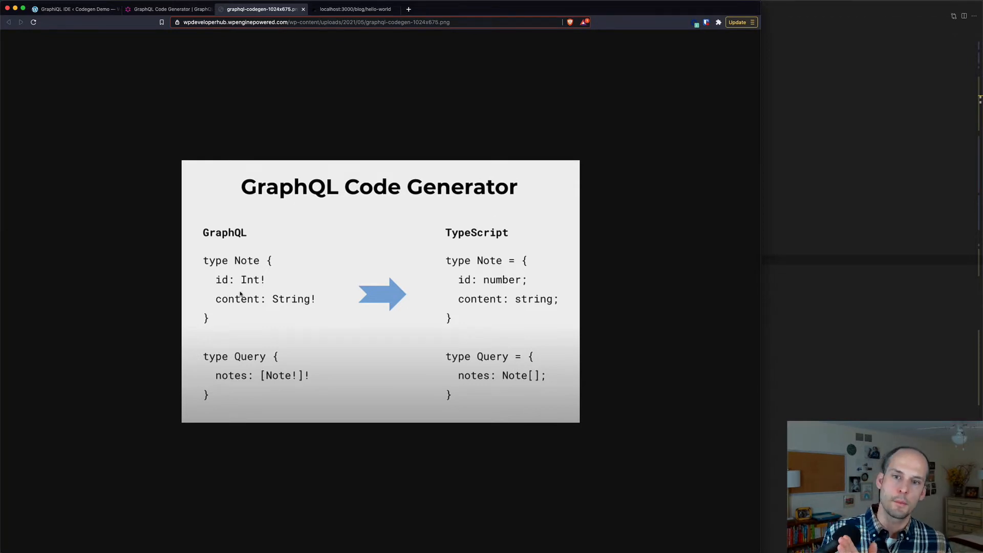
mouse_move(460, 240)
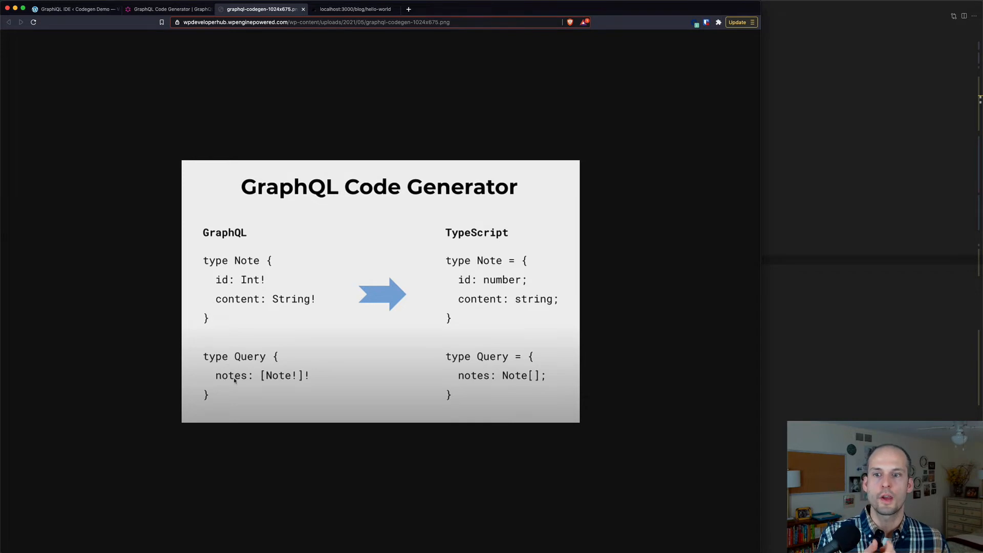
mouse_move(293, 385)
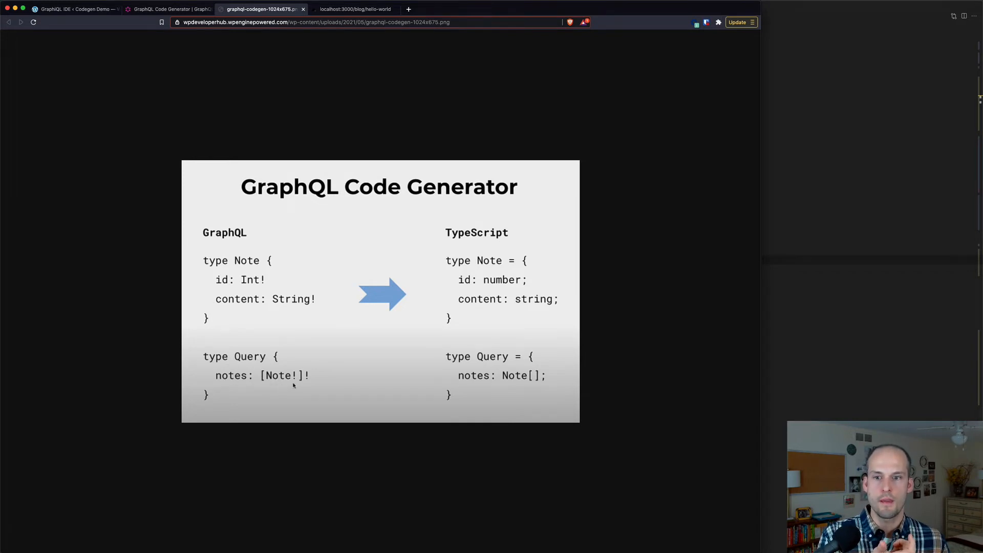
mouse_move(456, 407)
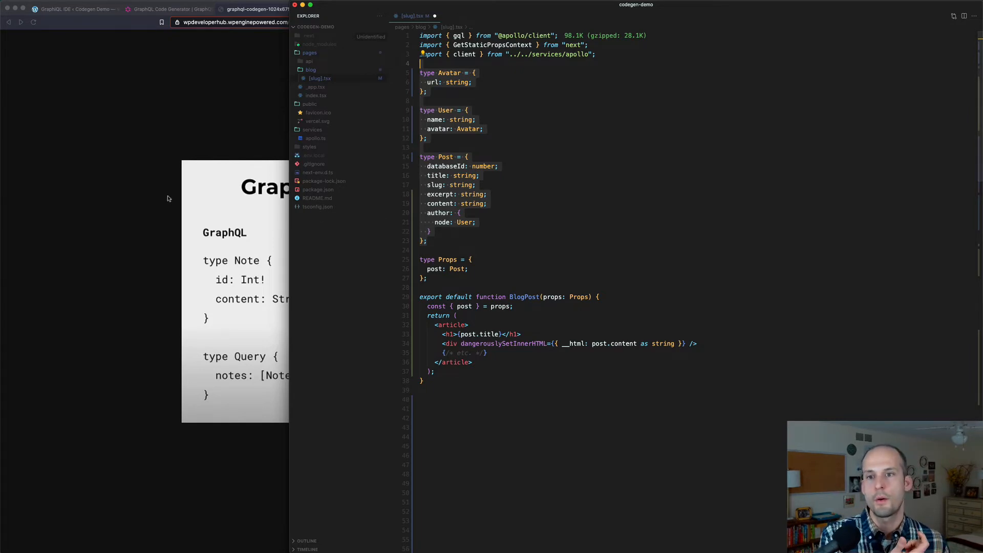
click(257, 9)
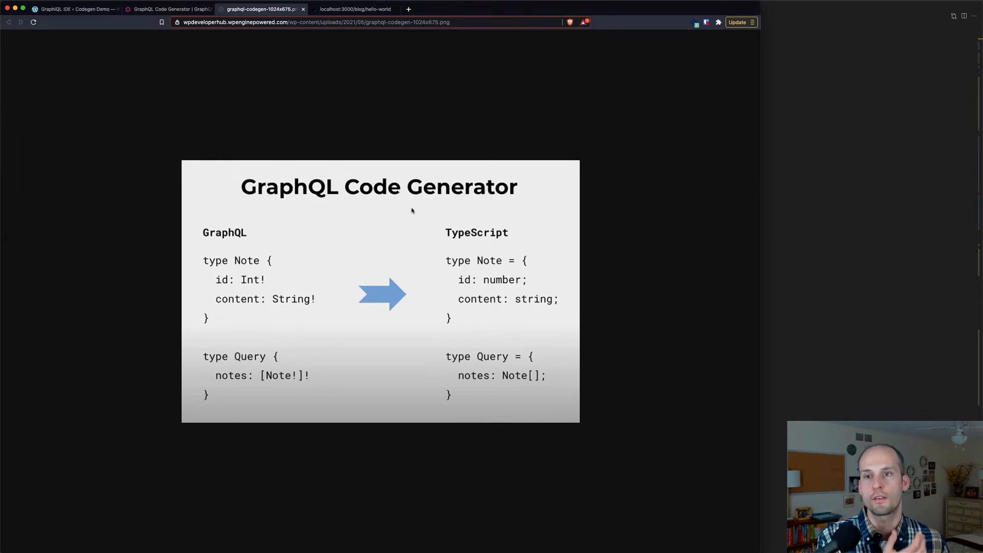
click(170, 9)
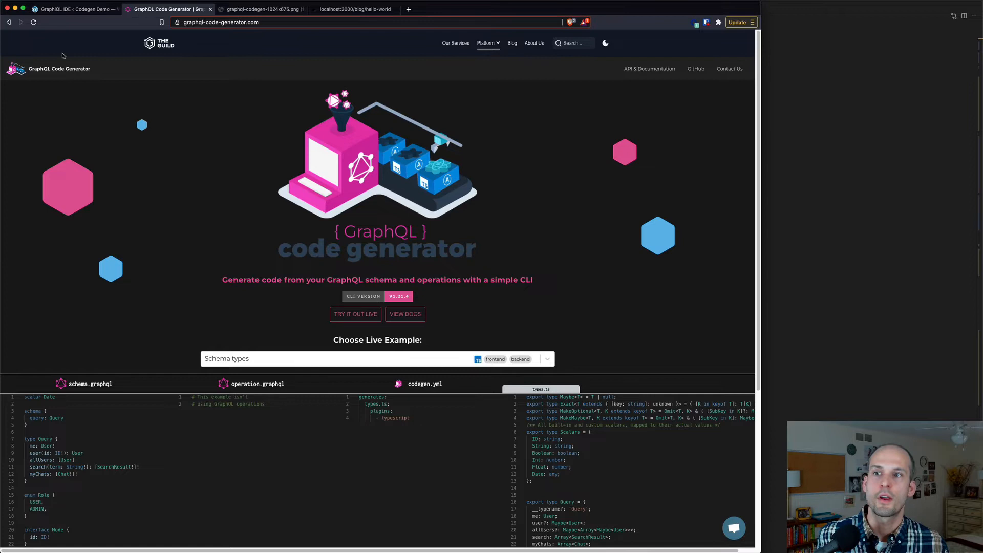
mouse_move(88, 78)
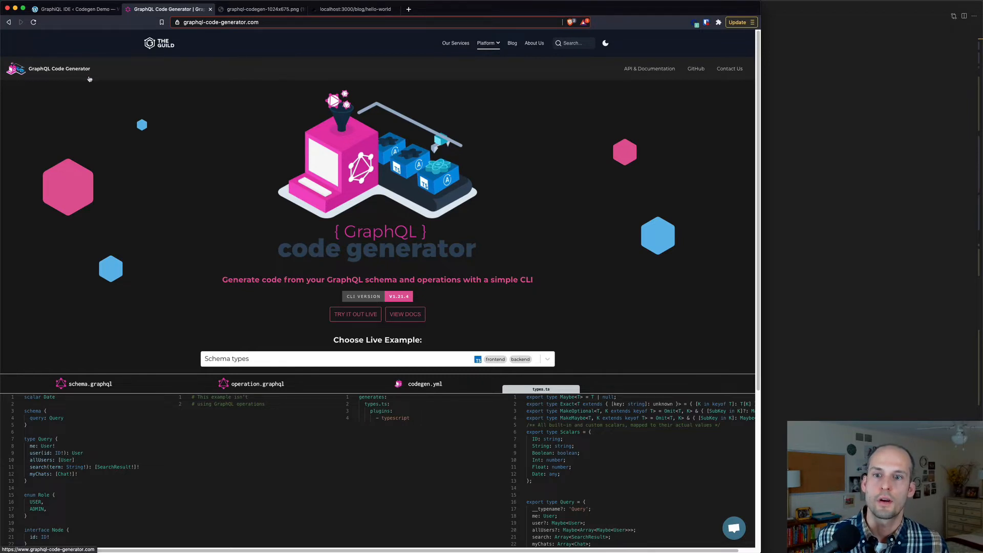
Go from View Docs to the Installation page with its yarn and npm commands
click(405, 314)
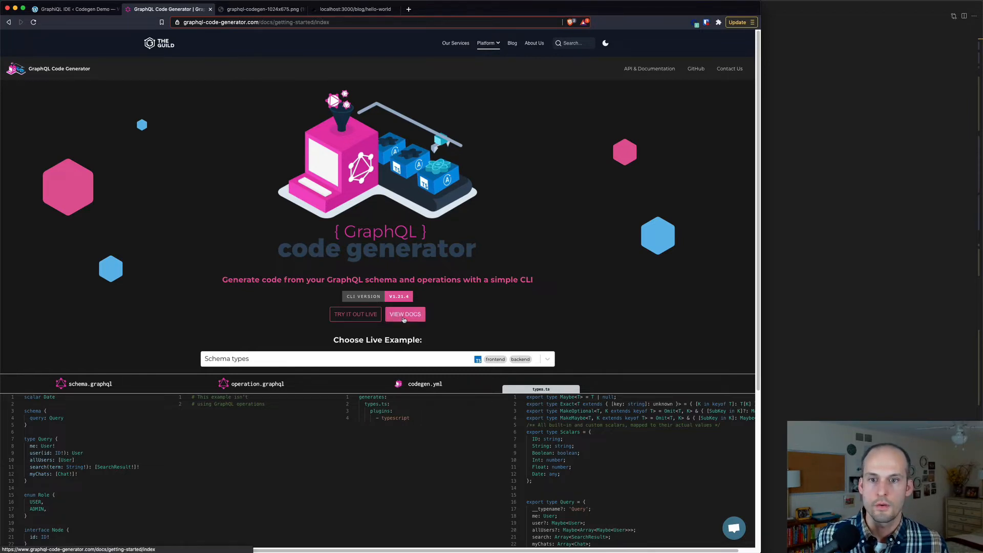
click(405, 314)
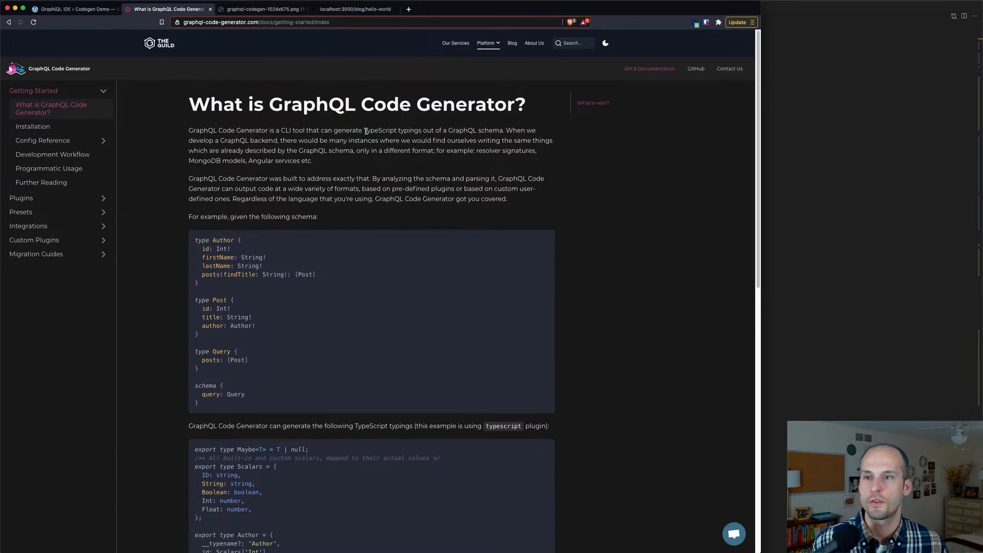
click(32, 126)
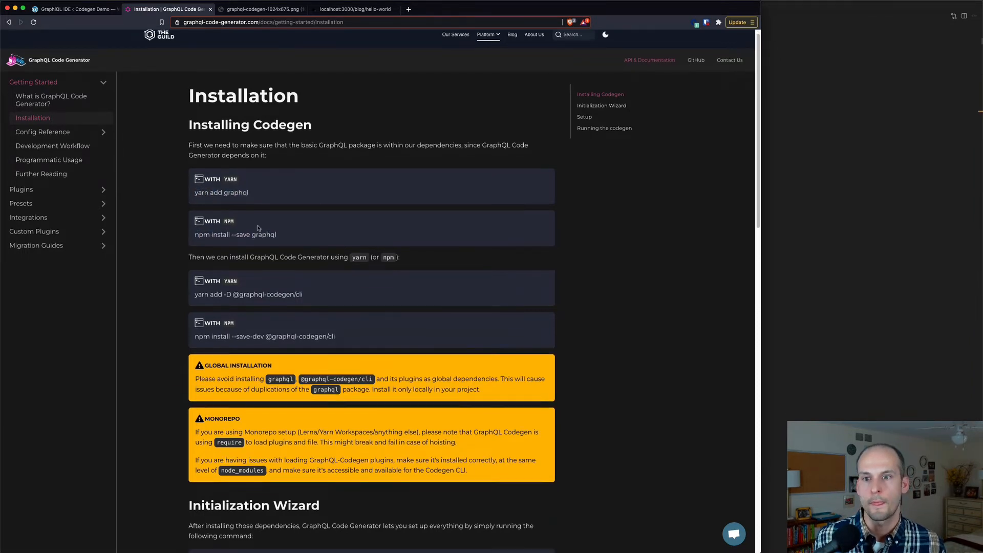
Find the Initialization Wizard section and select the 'npx graphql-codegen init' command
scroll(down, 3)
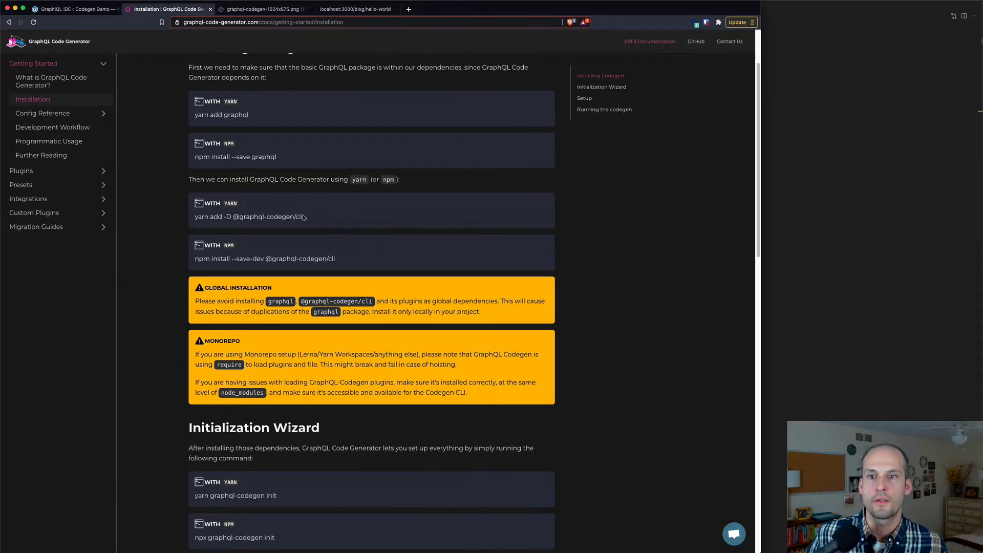
double_click(299, 216)
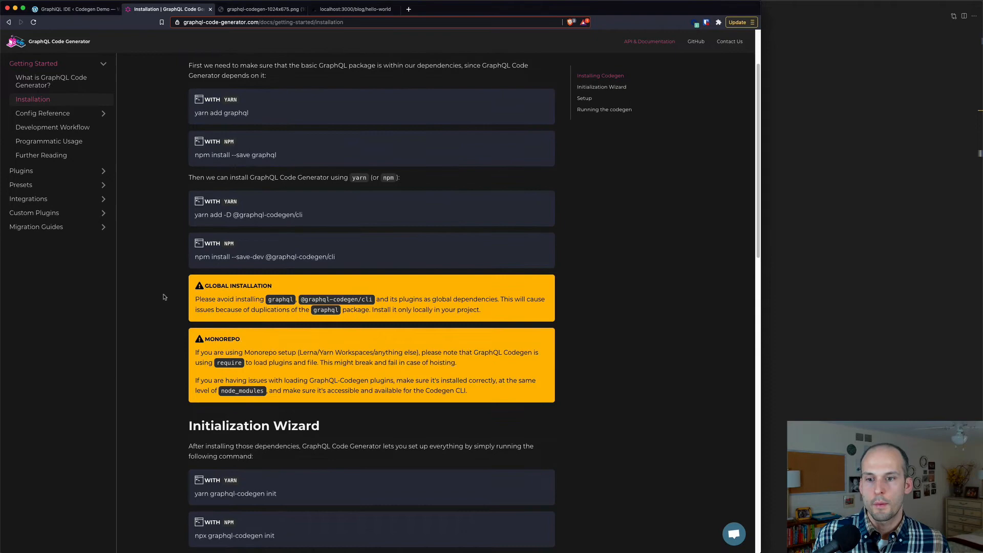
scroll(down, 3)
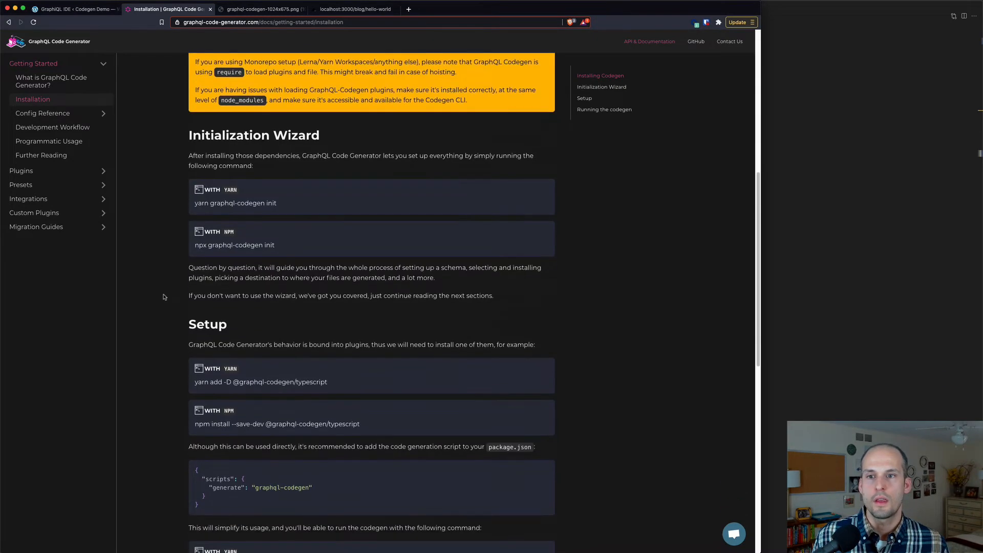
scroll(down, 3)
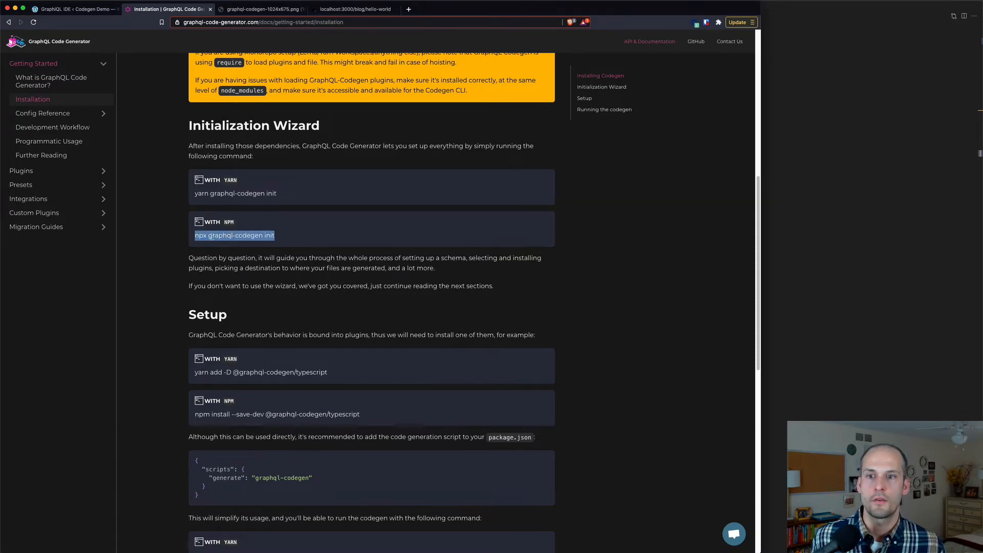
scroll(down, 3)
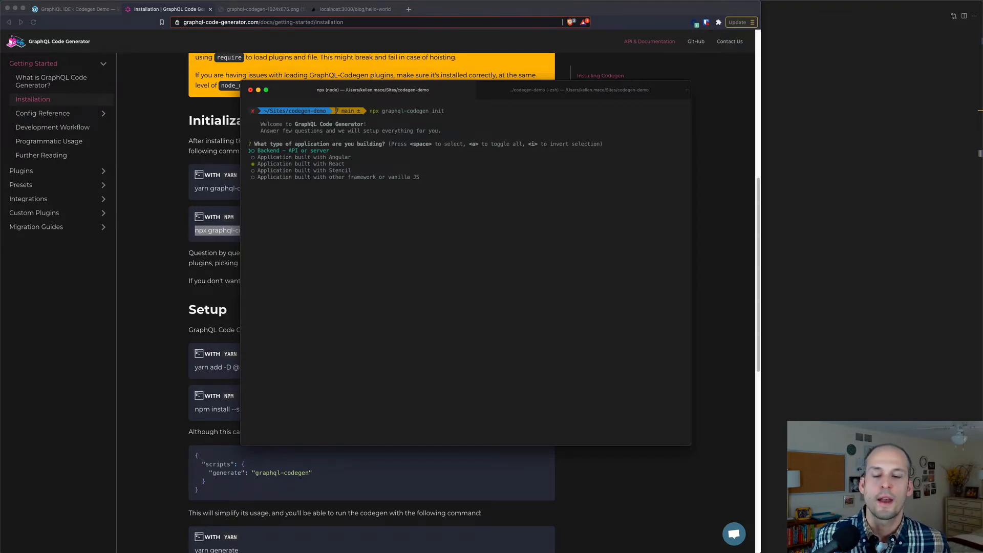
Choose 'Application built with React' in the wizard, then switch to the WordPress admin
key(down)
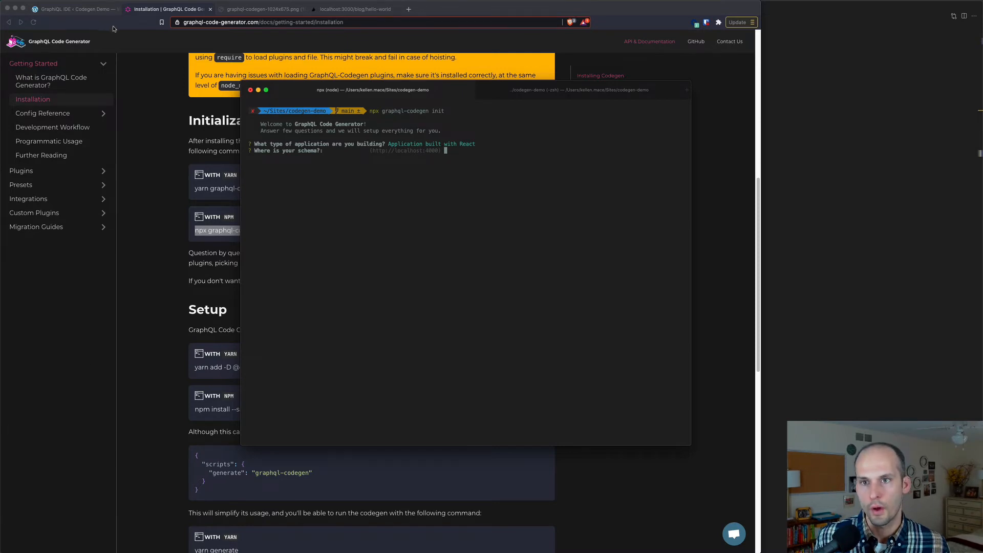
click(69, 9)
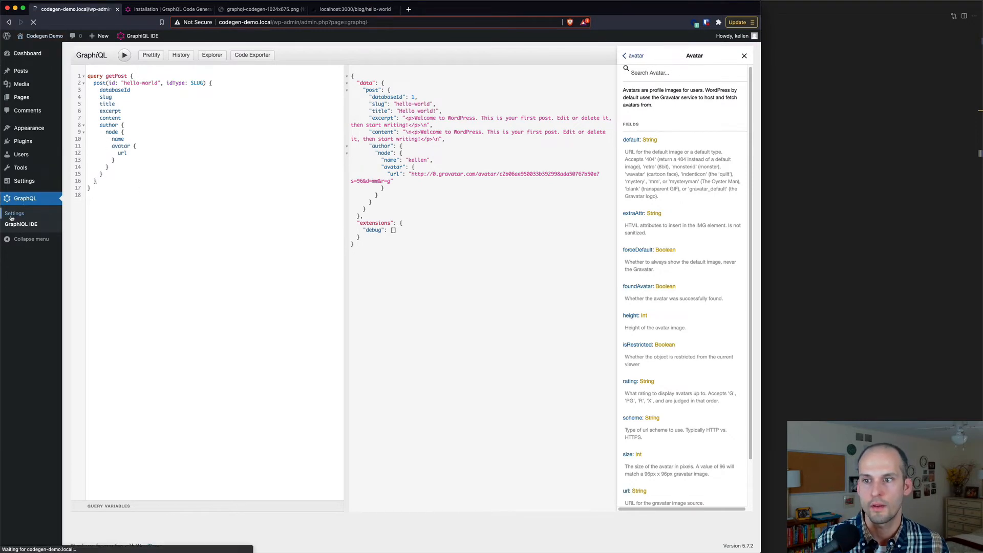
Open GraphQL > Settings in WordPress to see the GraphQL endpoint path
click(14, 213)
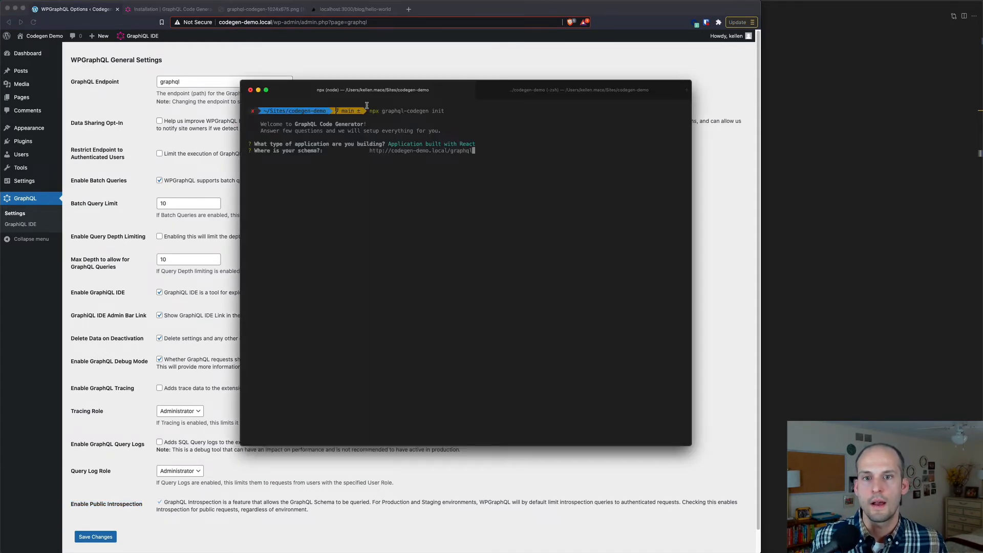
key(enter)
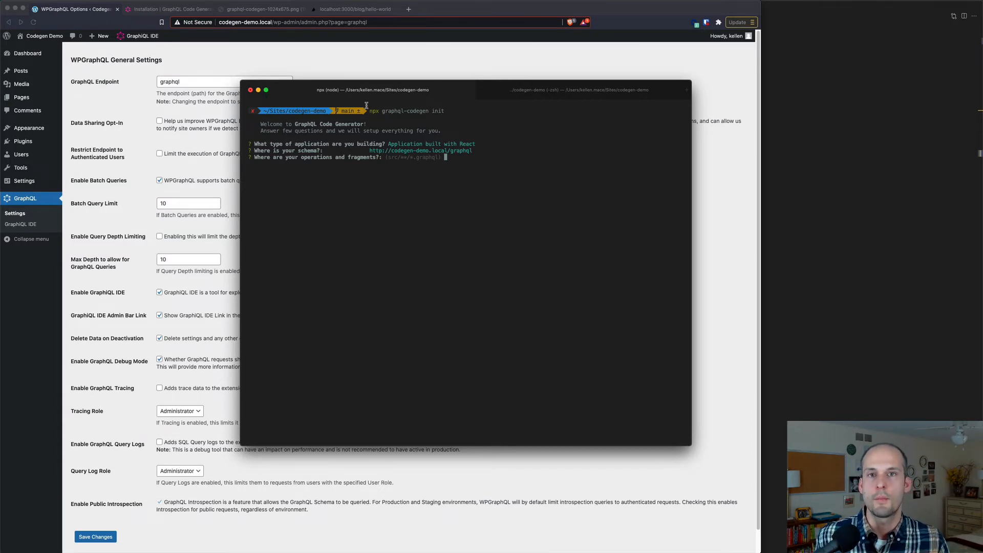
key(enter)
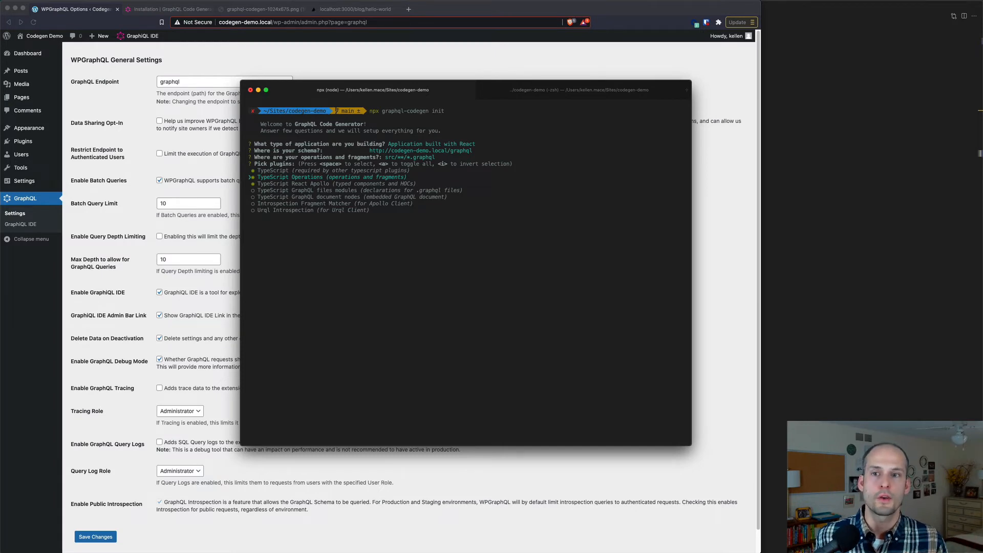
key(down)
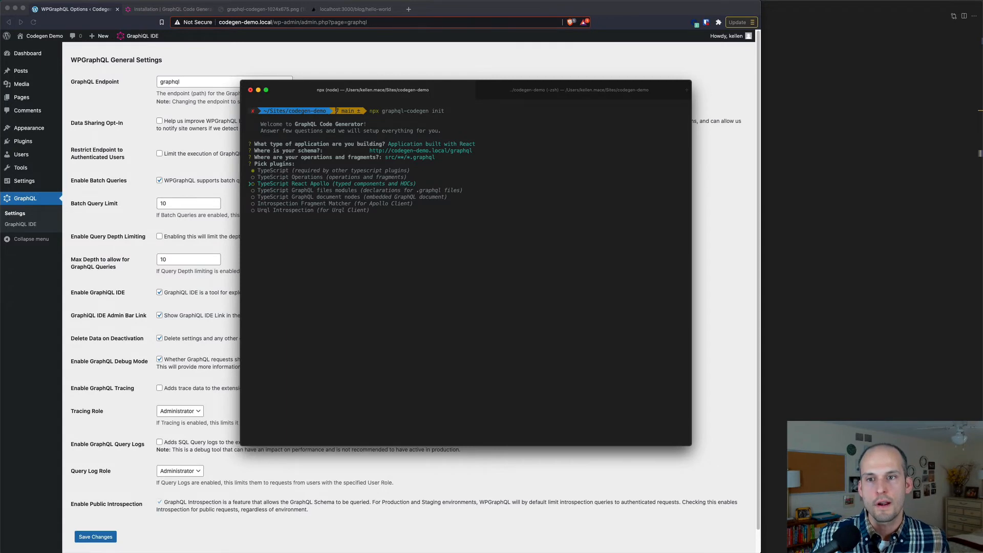
key(up)
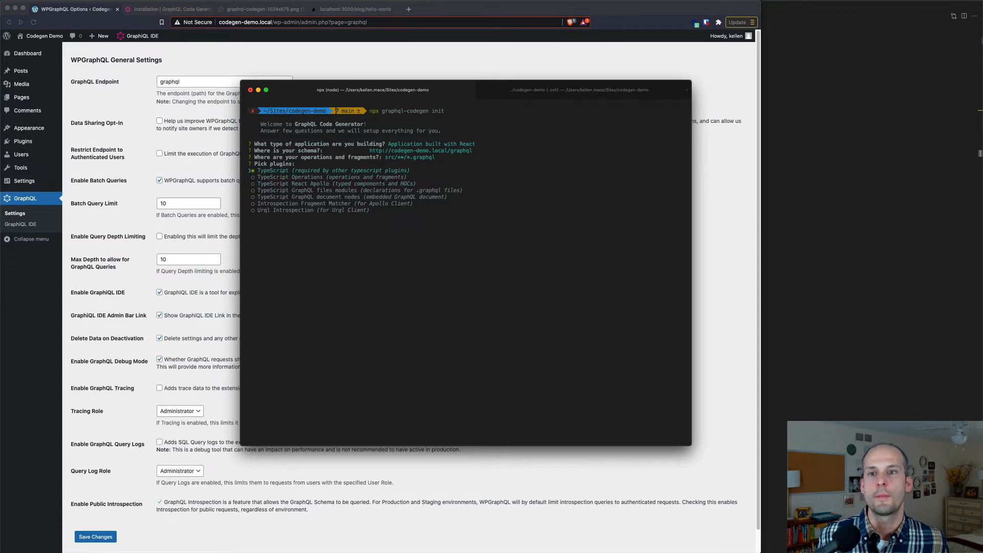
Accept the TypeScript plugin and output path, skip introspection, and name the script 'generate'
key(enter)
text(generated/graphql.ts)
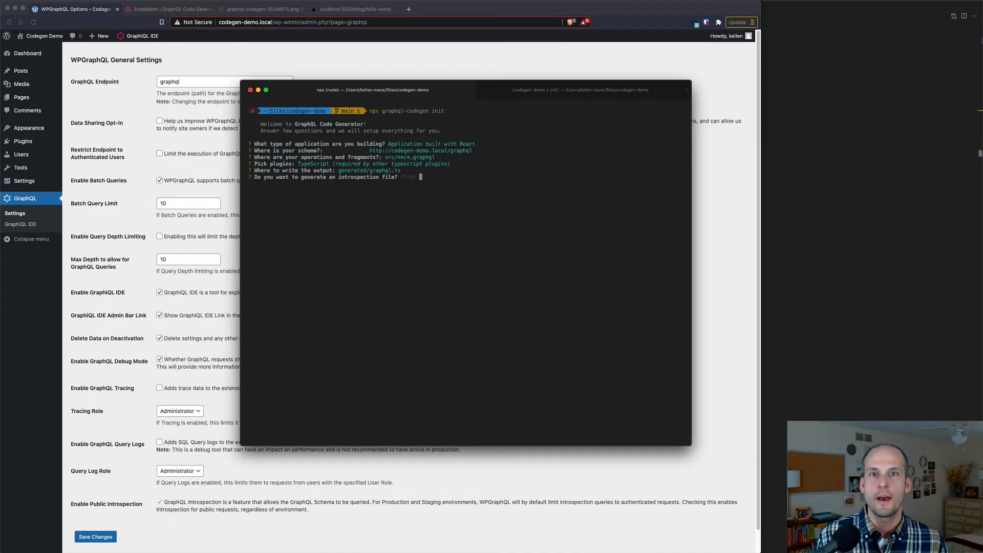
text(n)
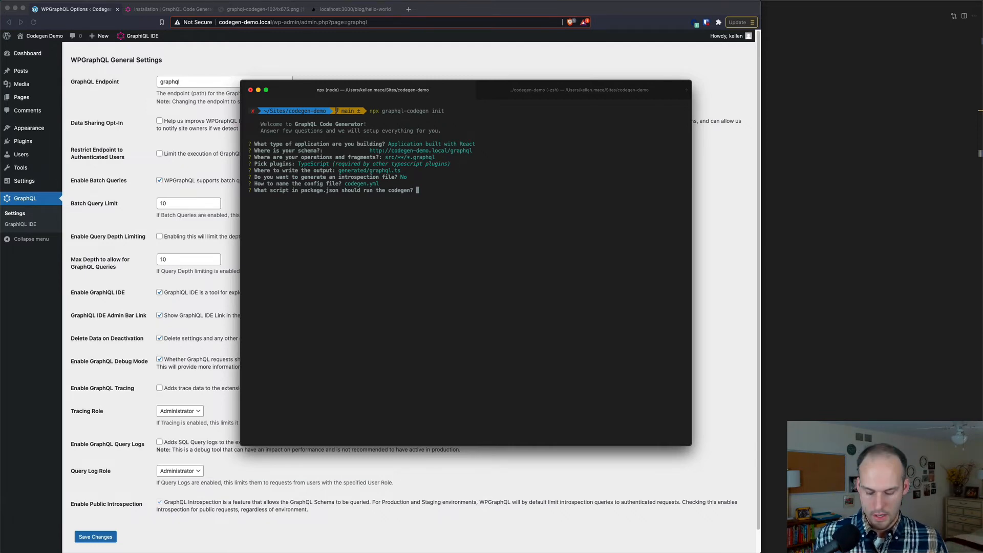
text(generate)
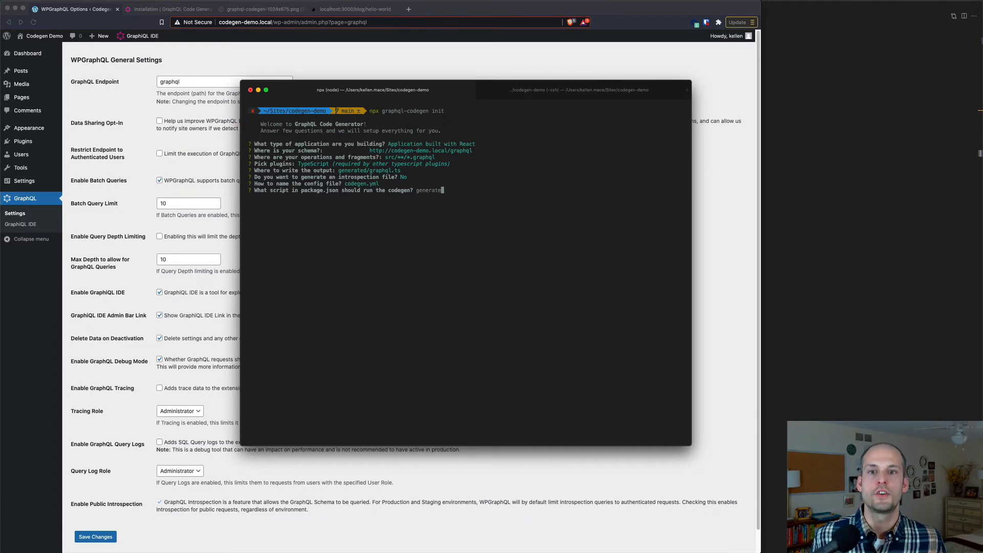
key(enter)
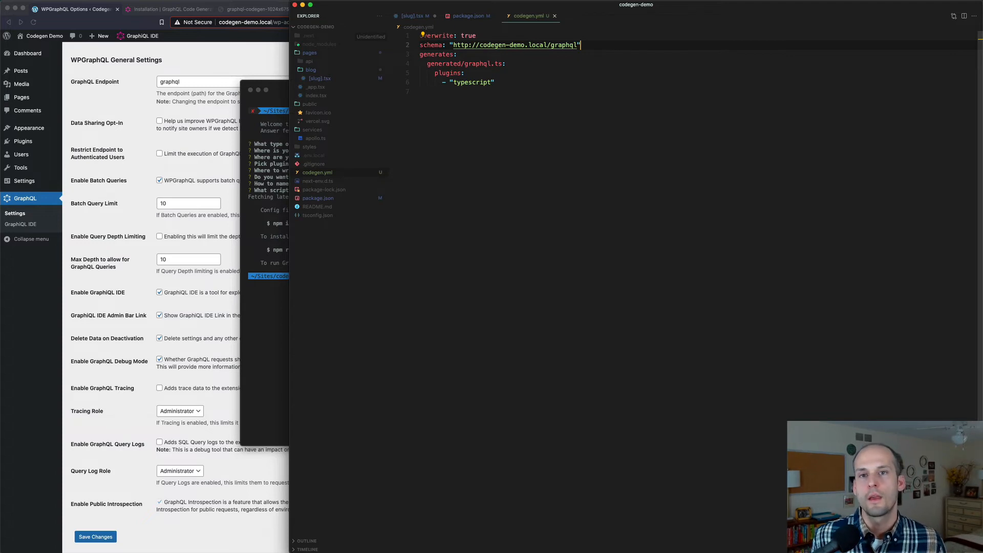
Find and open package.json with the 'pack' file search
text(pack)
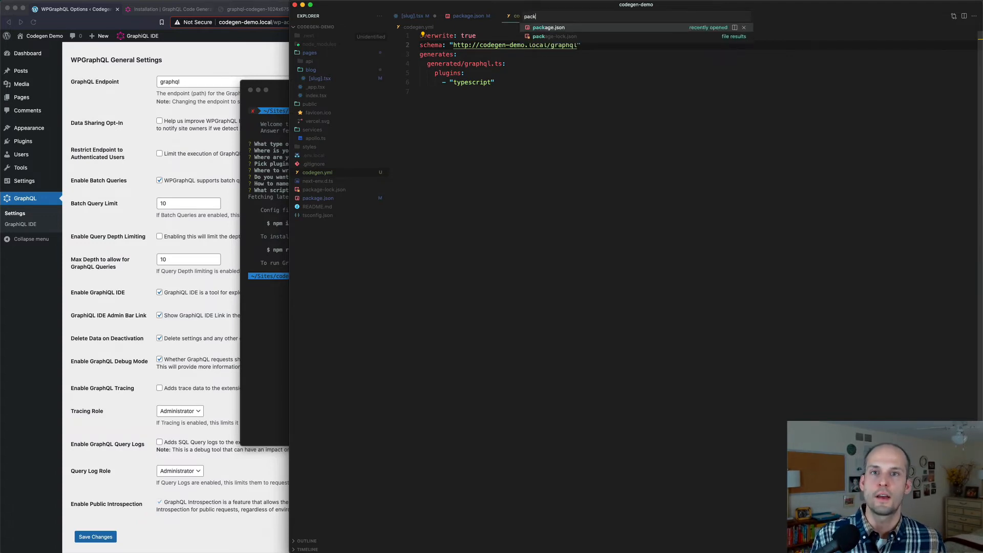
click(549, 27)
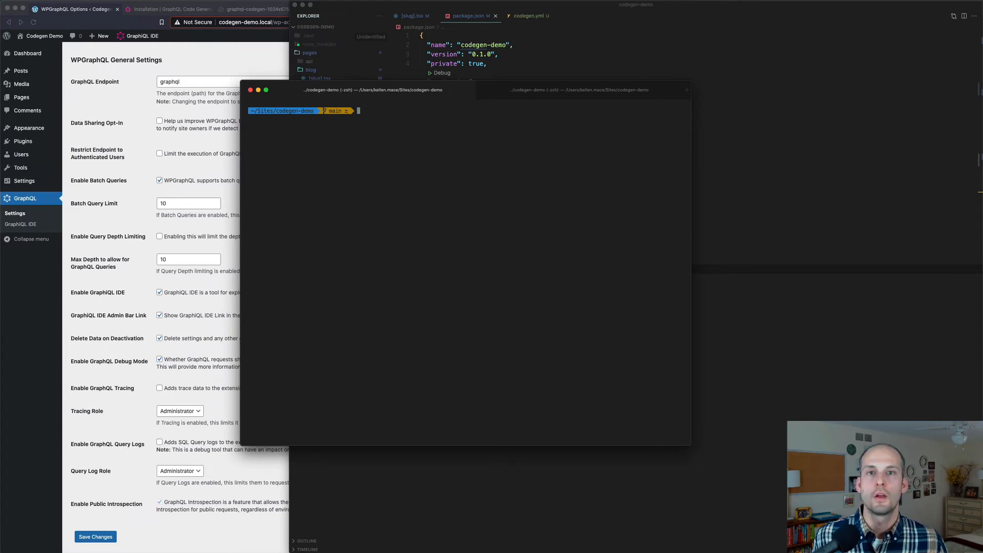
Run npm run generate and expand the new generated folder in the Explorer
text(npm run generate)
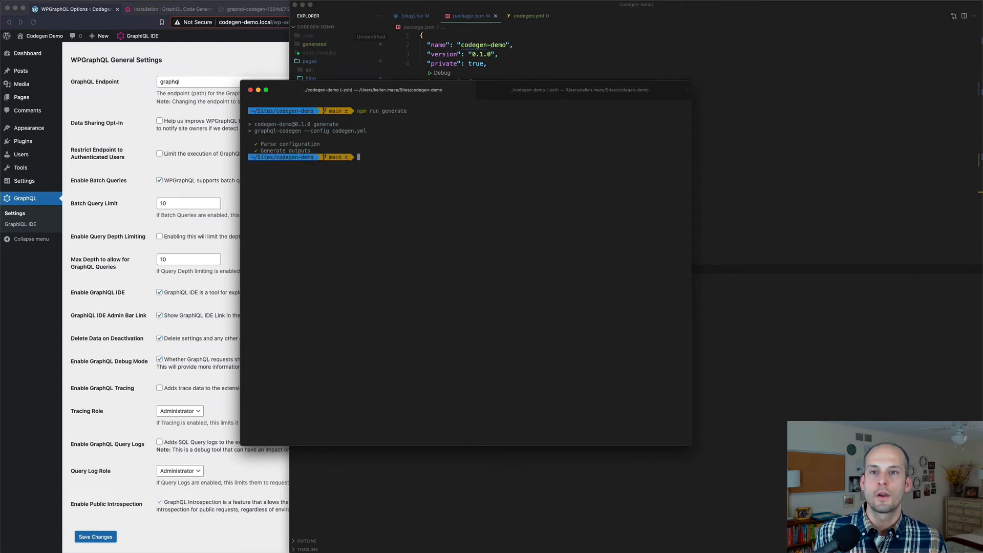
mouse_move(726, 314)
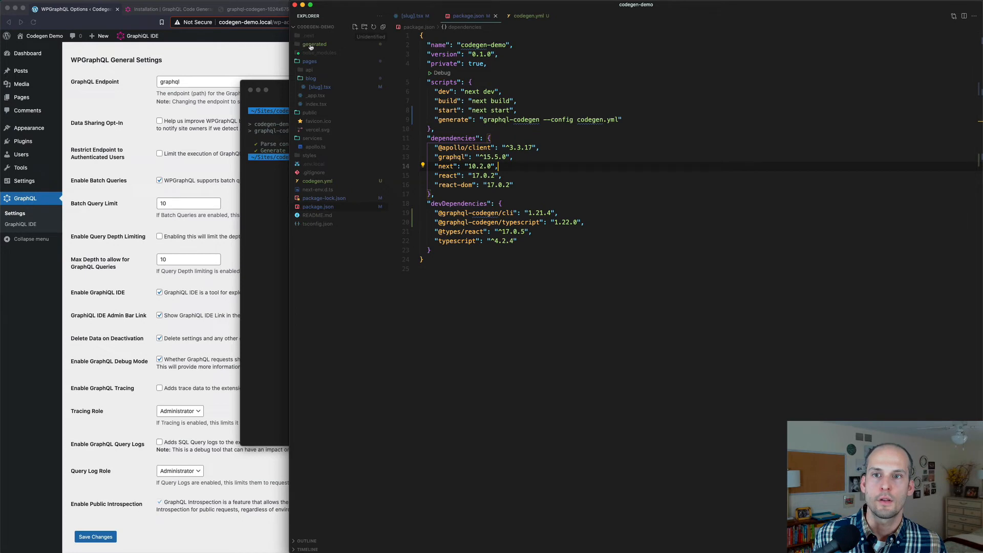
mouse_move(315, 44)
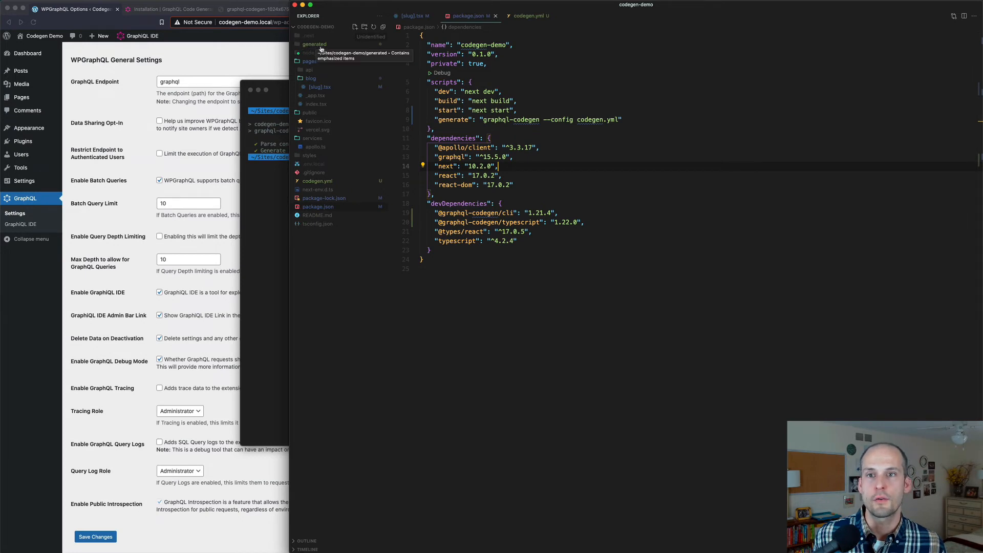
click(314, 44)
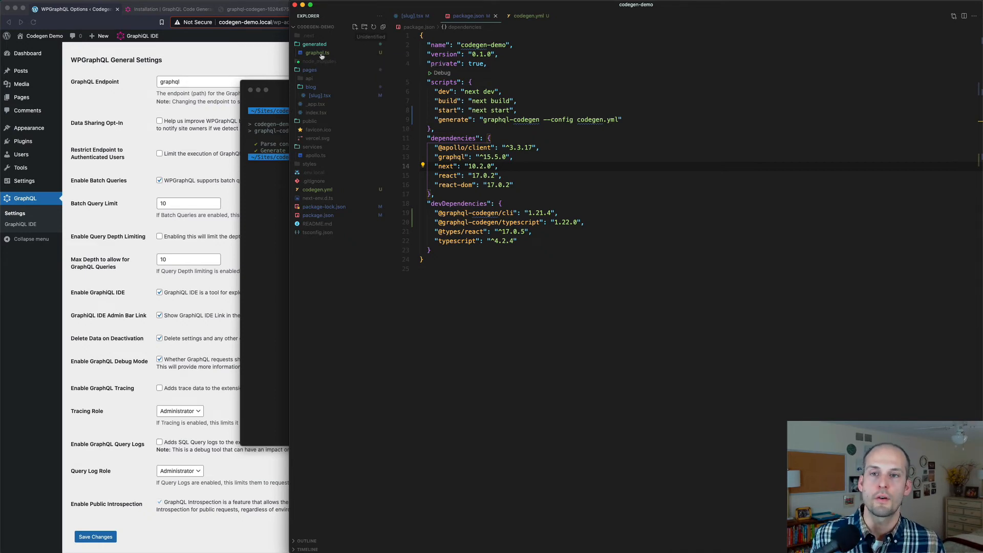
Open generated/graphql.ts, scroll through its types, then reopen WordPress's GraphiQL IDE
click(316, 52)
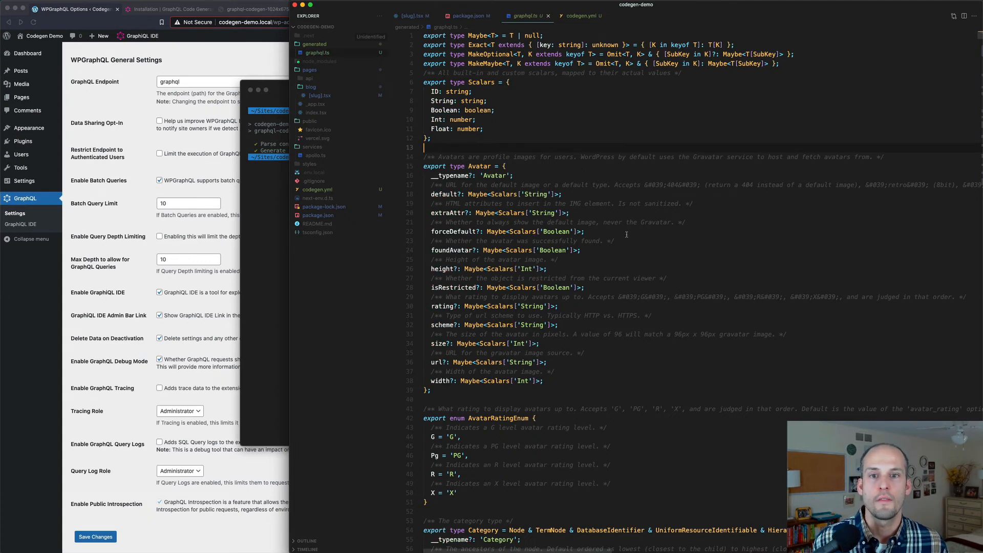
scroll(down, 3)
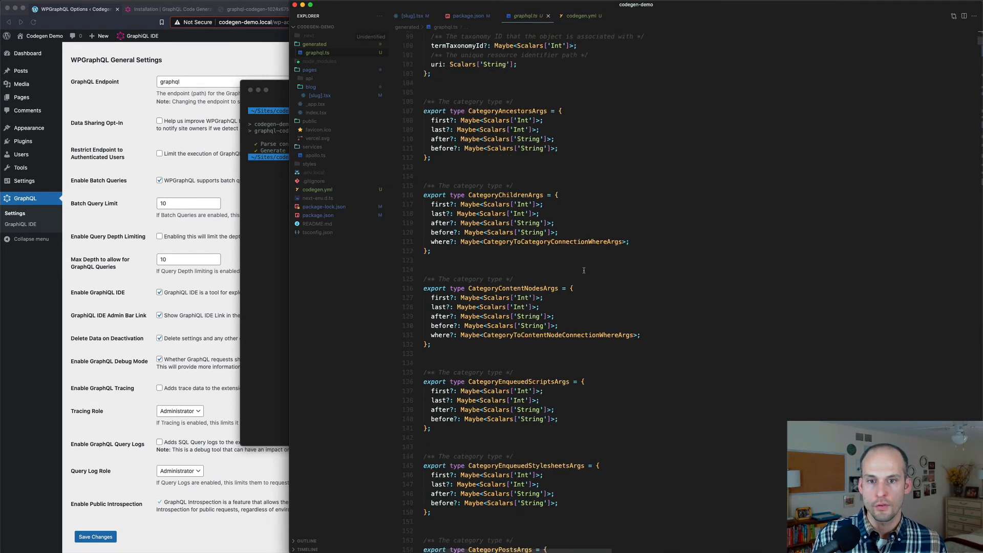
scroll(down, 3)
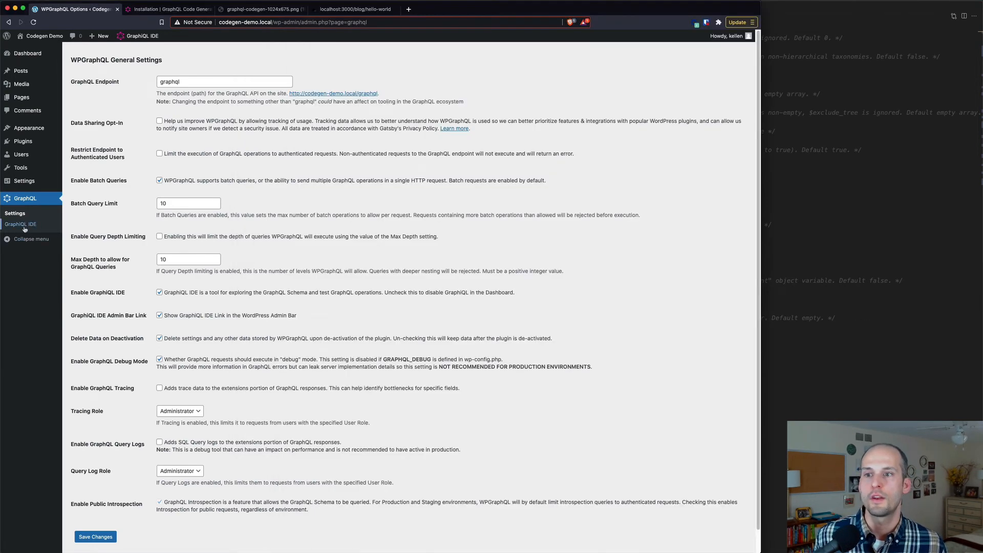
click(20, 224)
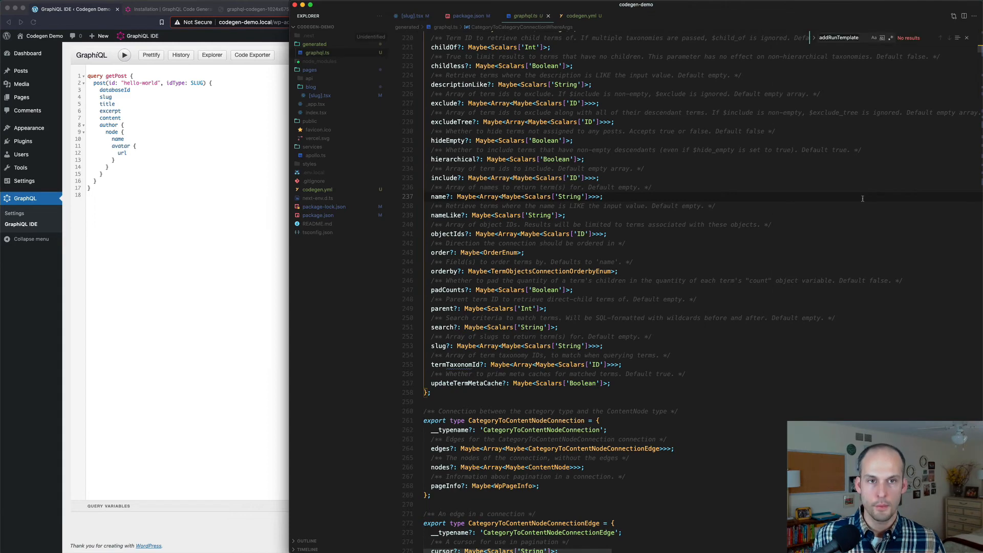
Search graphql.ts for 'type Post' and read through the Post, author edge and Avatar definitions
text(t)
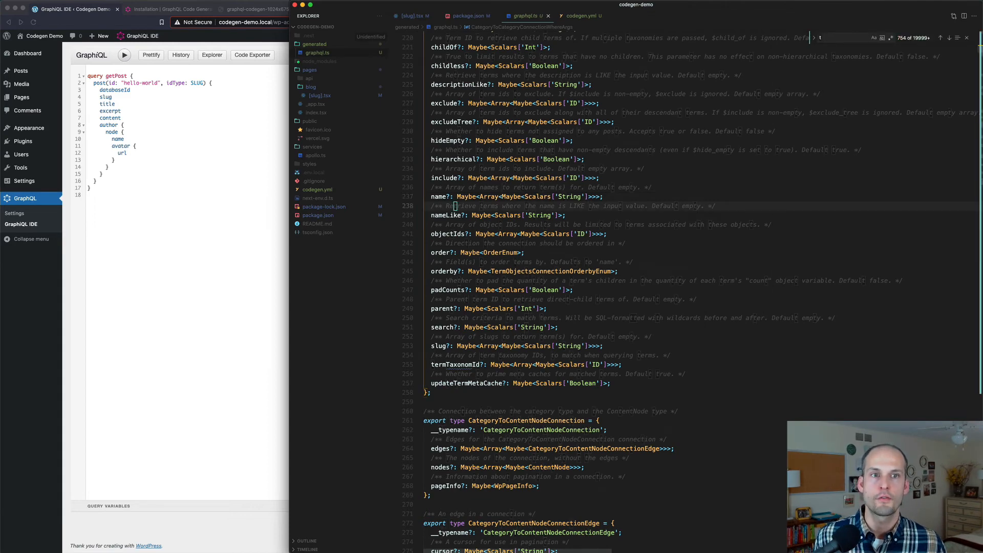
text(type Post)
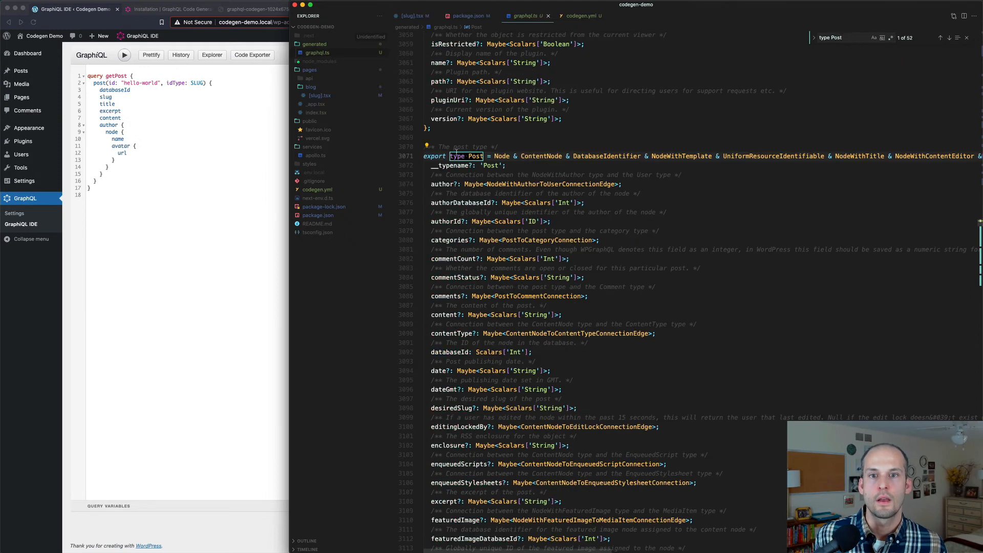
scroll(down, 3)
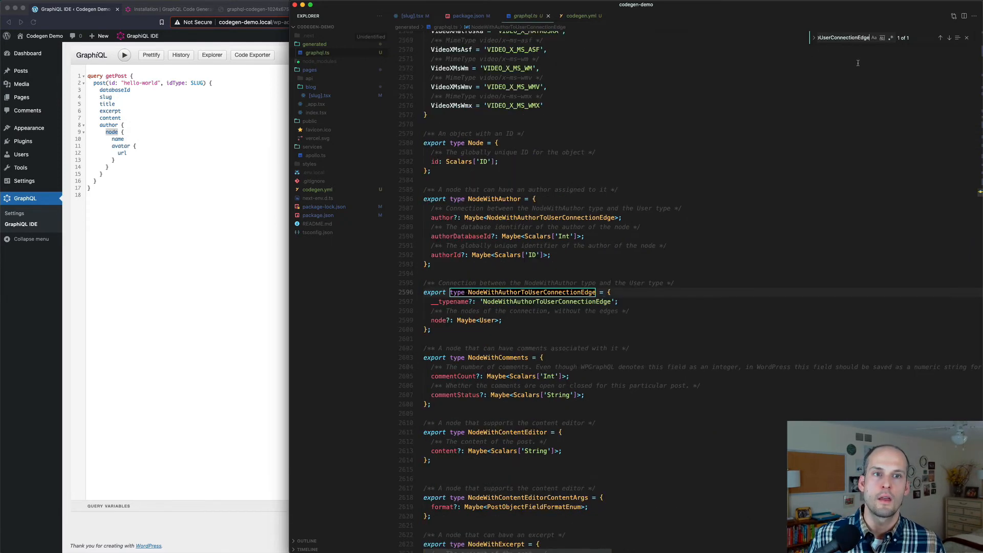
scroll(down, 3)
text(type Avatar)
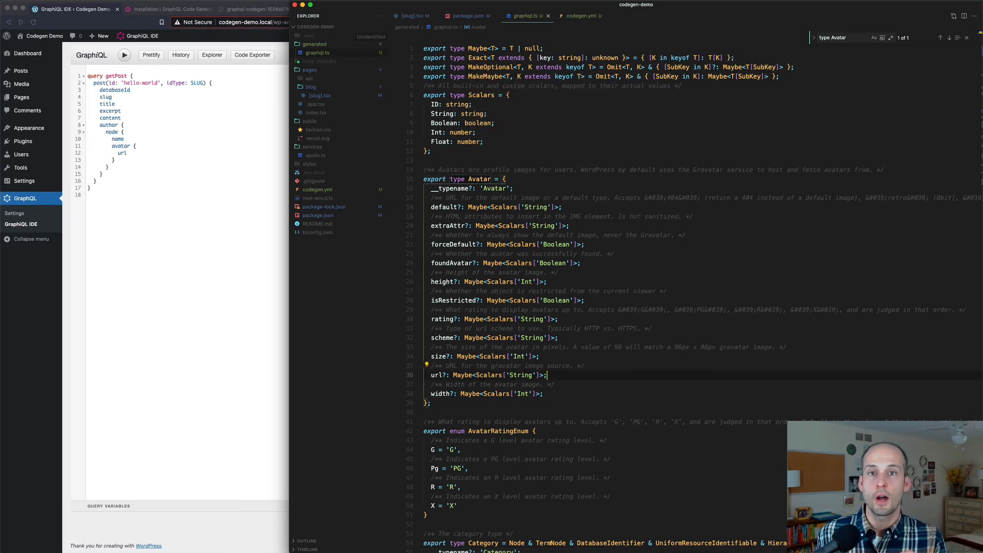
scroll(down, 3)
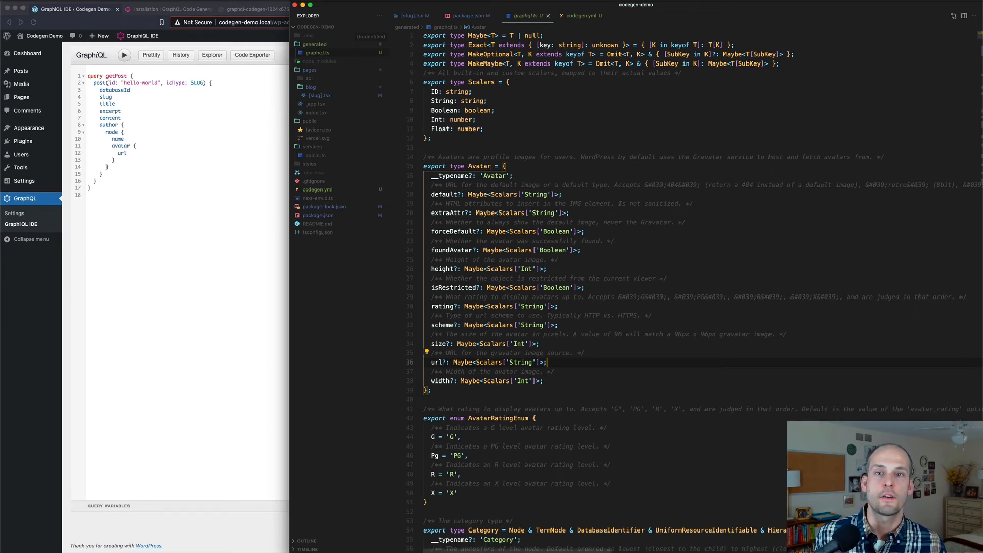
In [slug].tsx, add import { Post } from "../../generated/graphql"
click(410, 16)
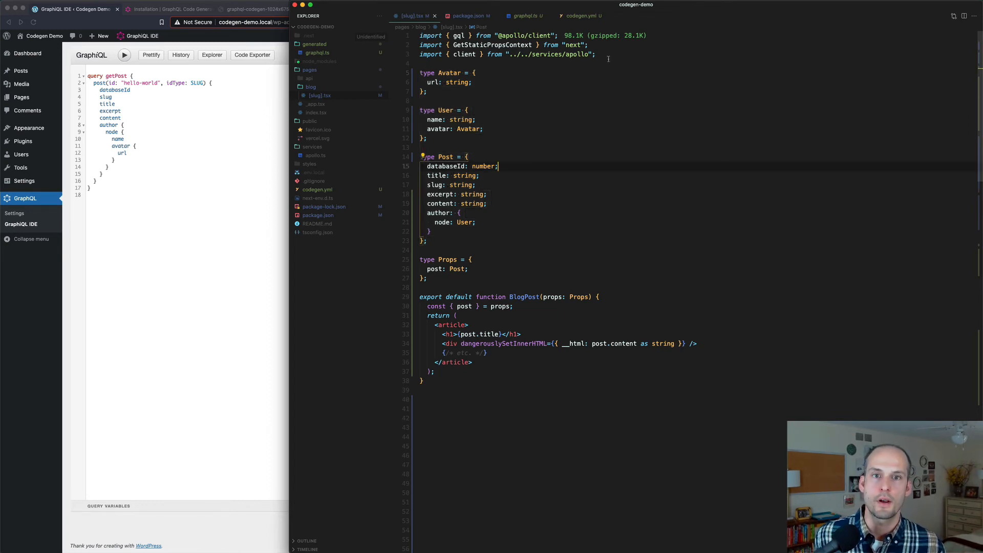
text(import)
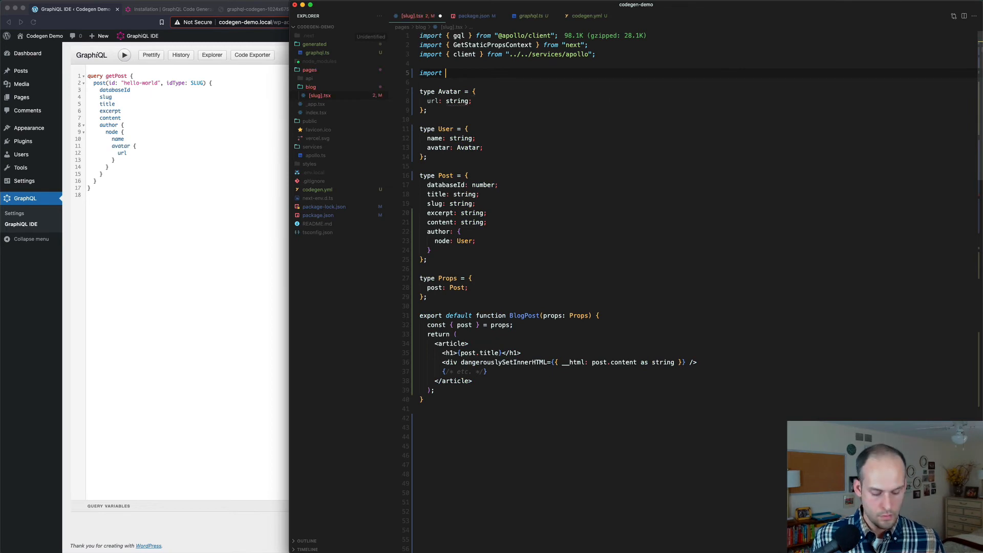
text({} from "../../generated)
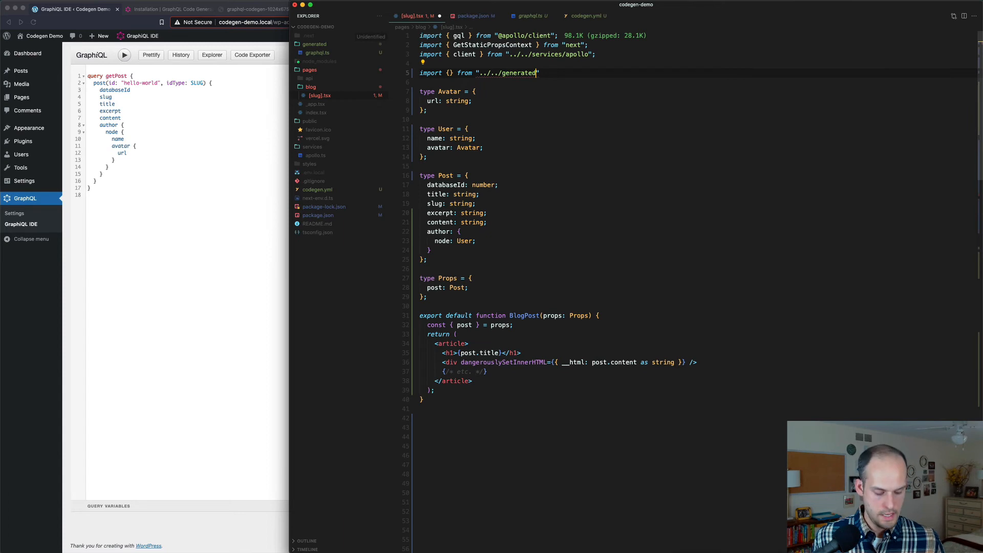
text(/graphql)
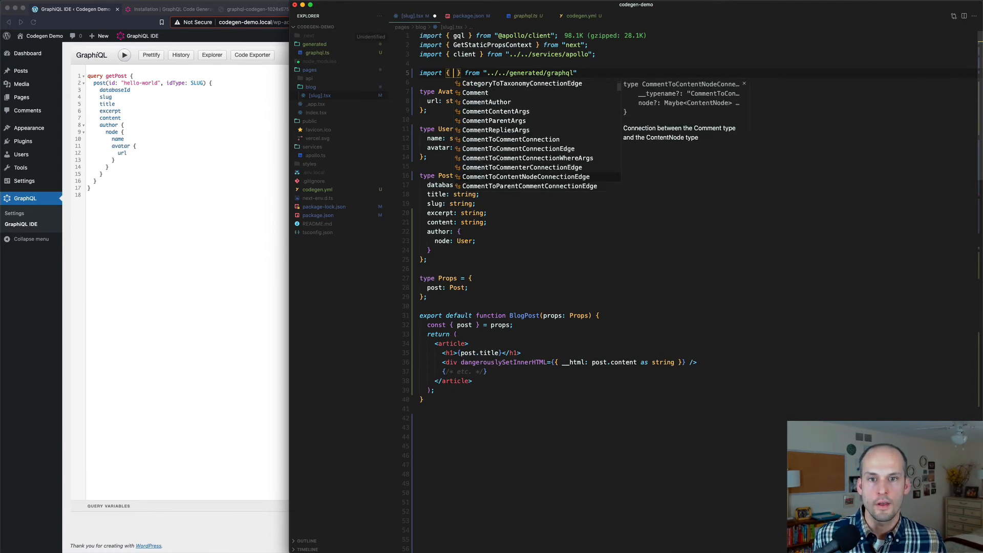
click(640, 162)
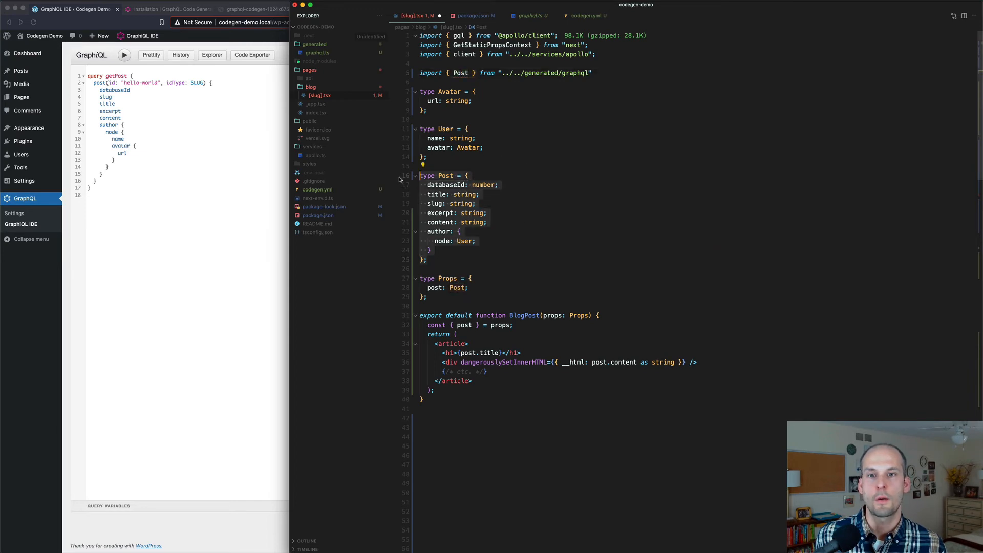
Remove the hand-written Avatar, User and Post type blocks from [slug].tsx
key(cmd+/)
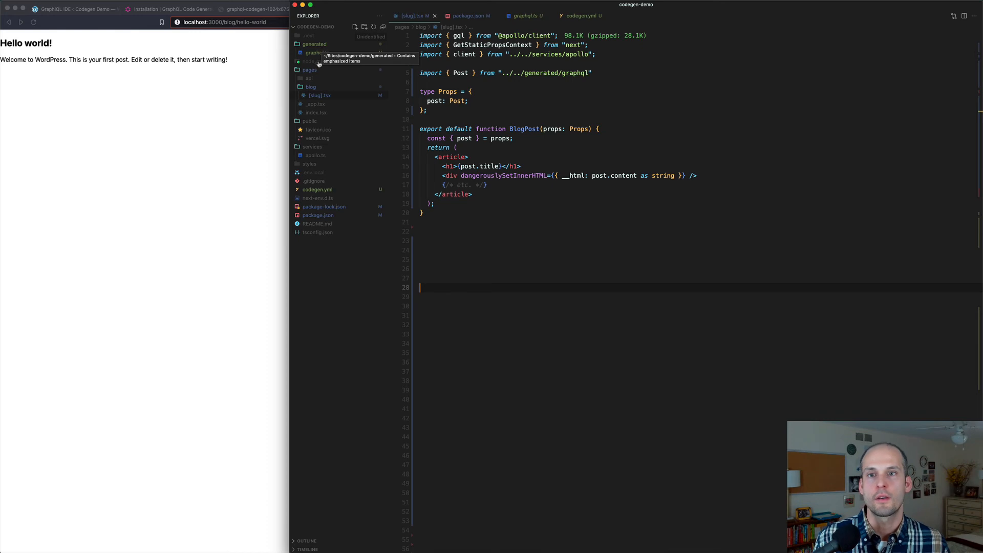
Reopen generated graphql.ts, then return to the Code Generator installation docs in the browser
click(525, 15)
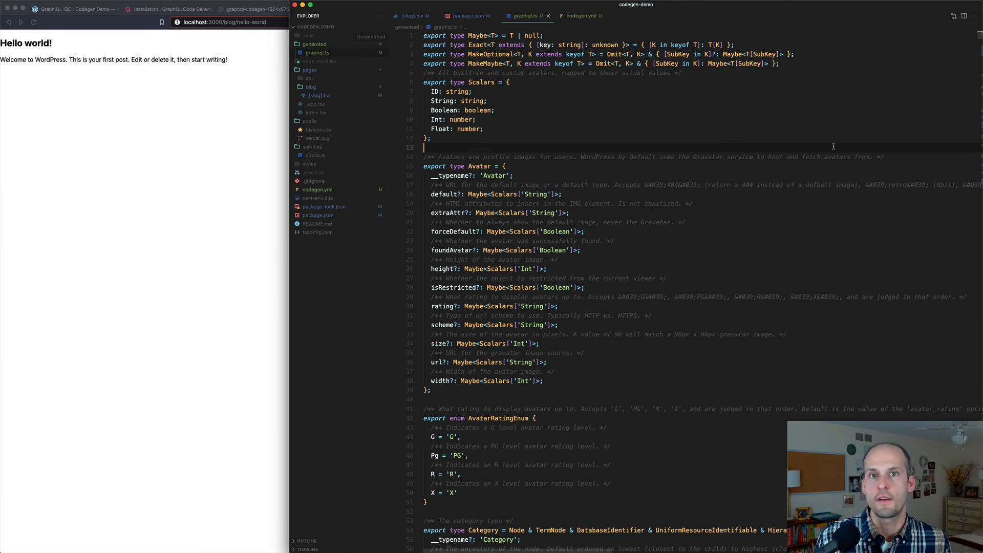
click(172, 9)
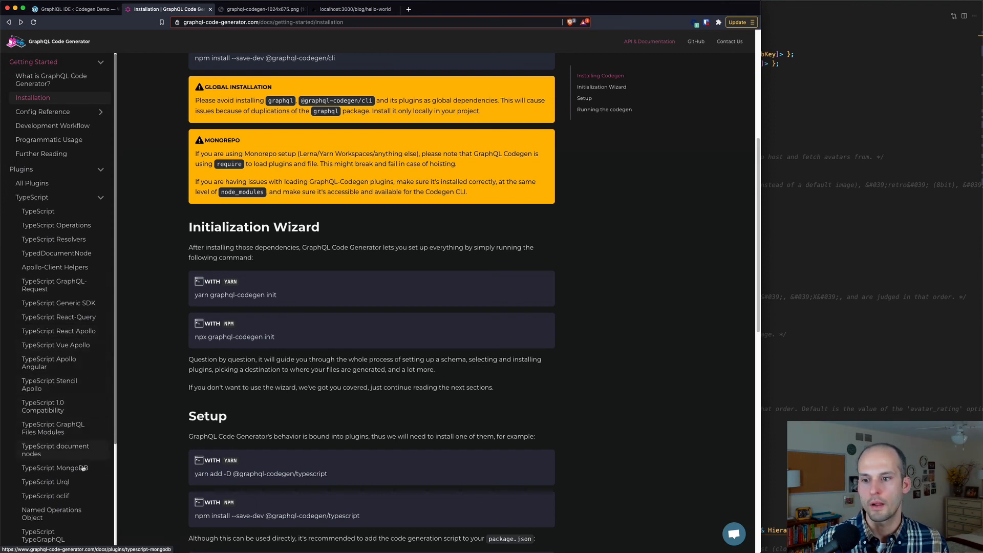
mouse_move(59, 330)
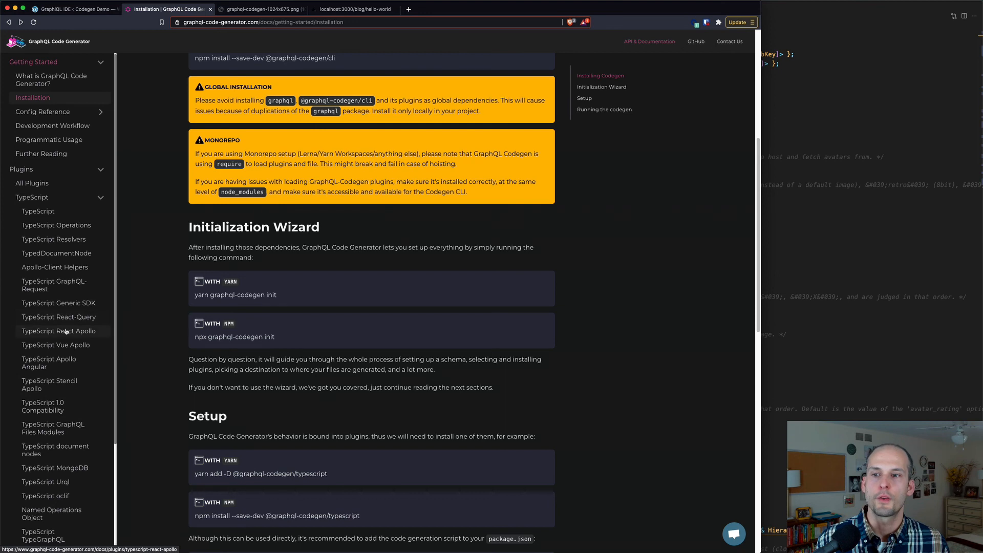
Open the TypeScript React Apollo plugin docs and scroll through the page
click(59, 332)
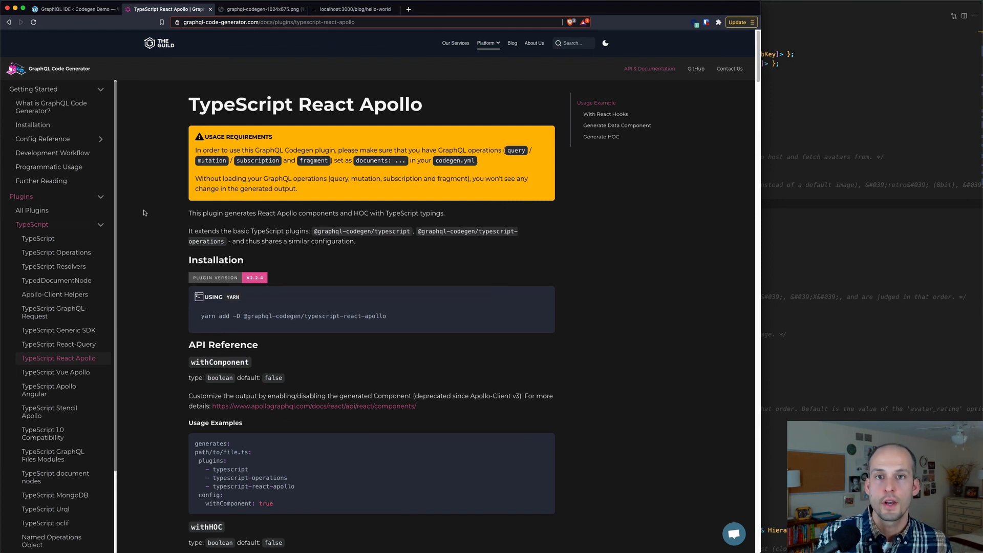
scroll(down, 3)
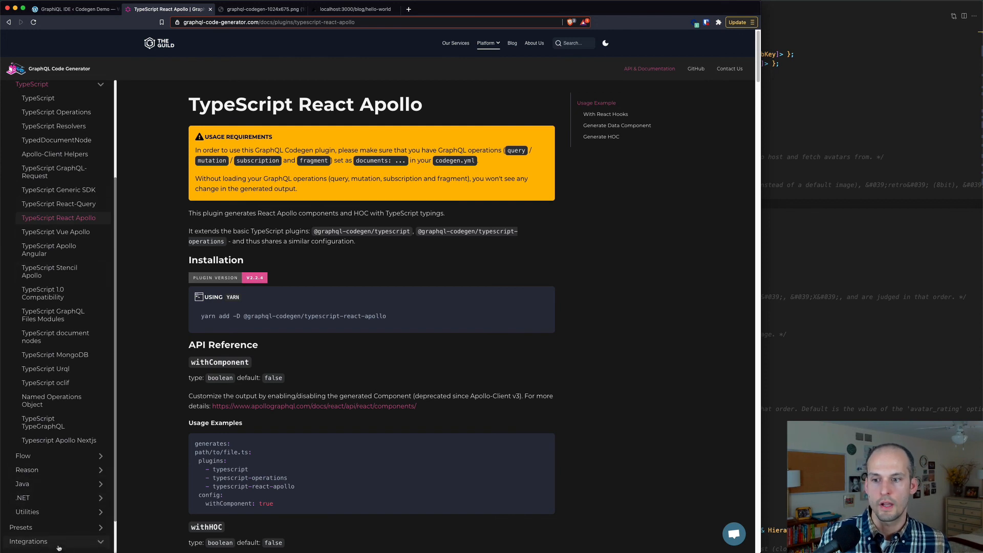
scroll(down, 3)
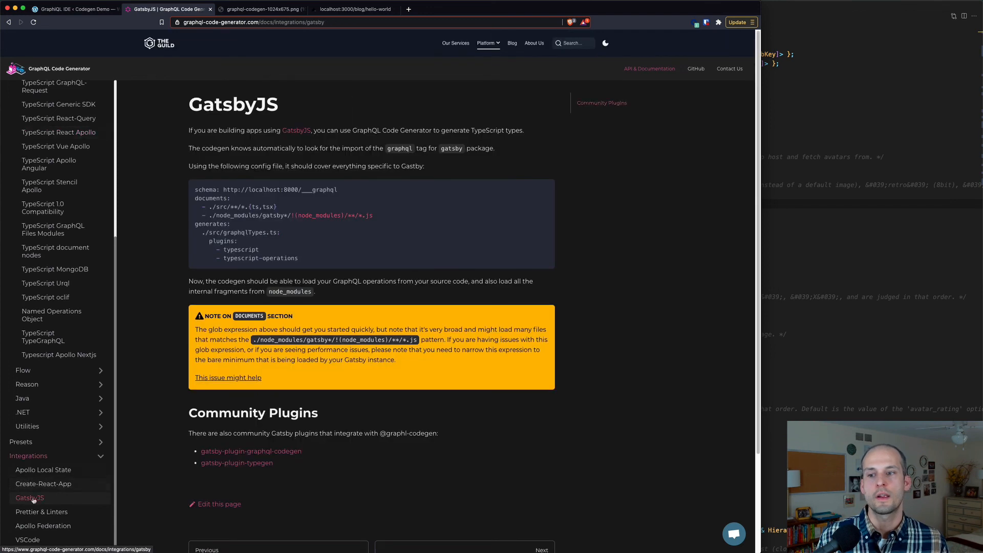
mouse_move(174, 269)
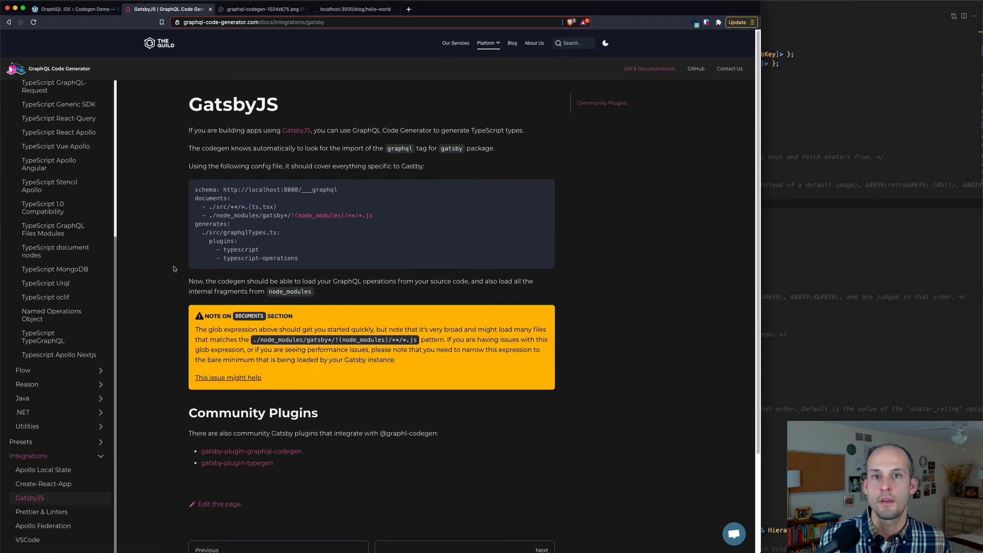
mouse_move(194, 416)
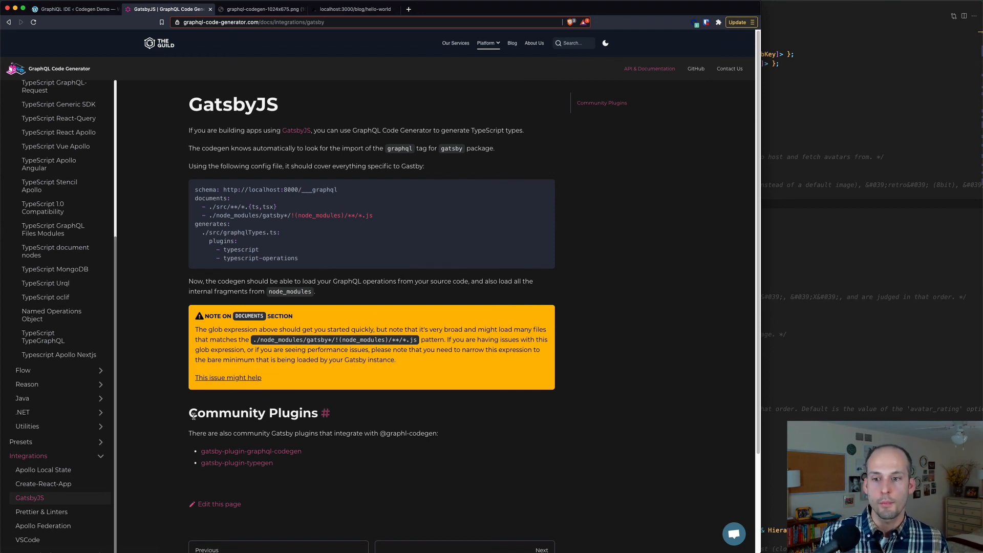